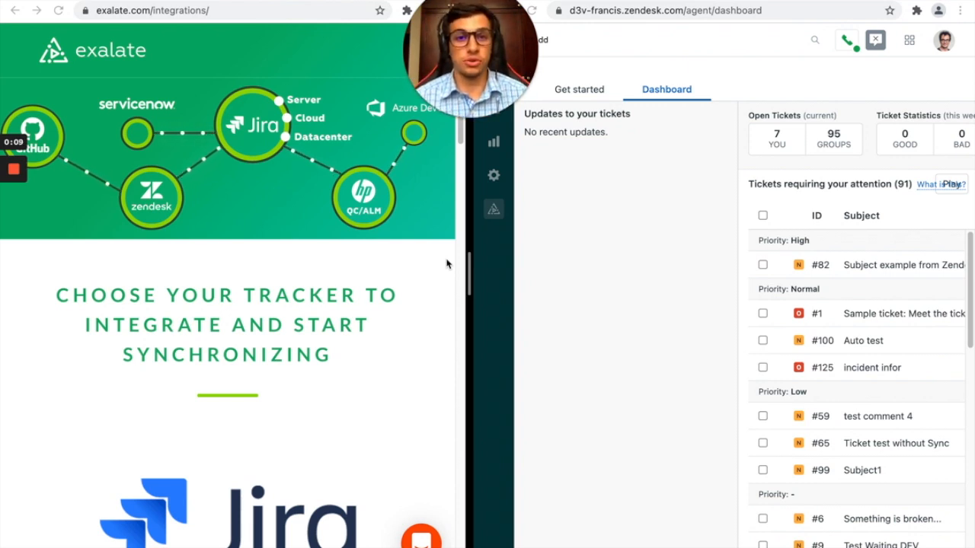
pyautogui.moveTo(414, 170)
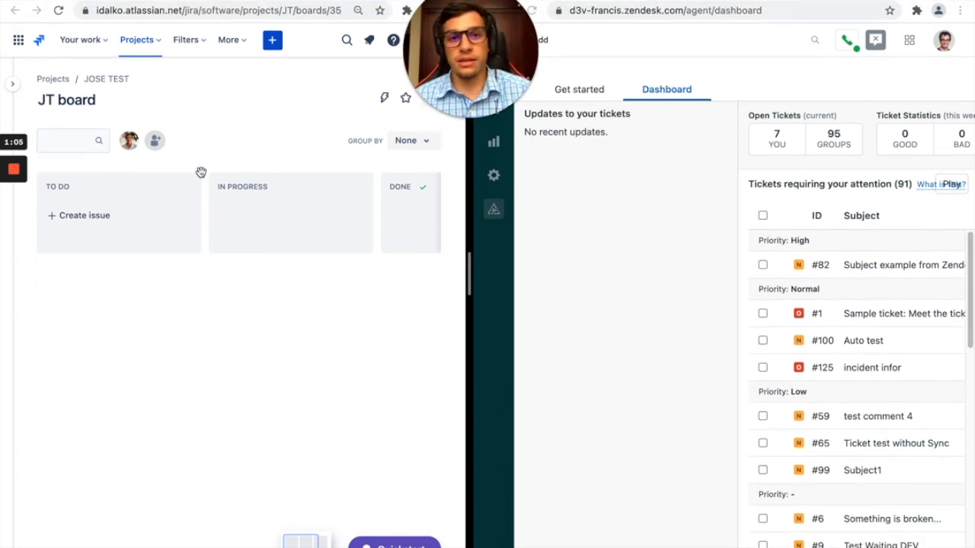
pyautogui.moveTo(259, 128)
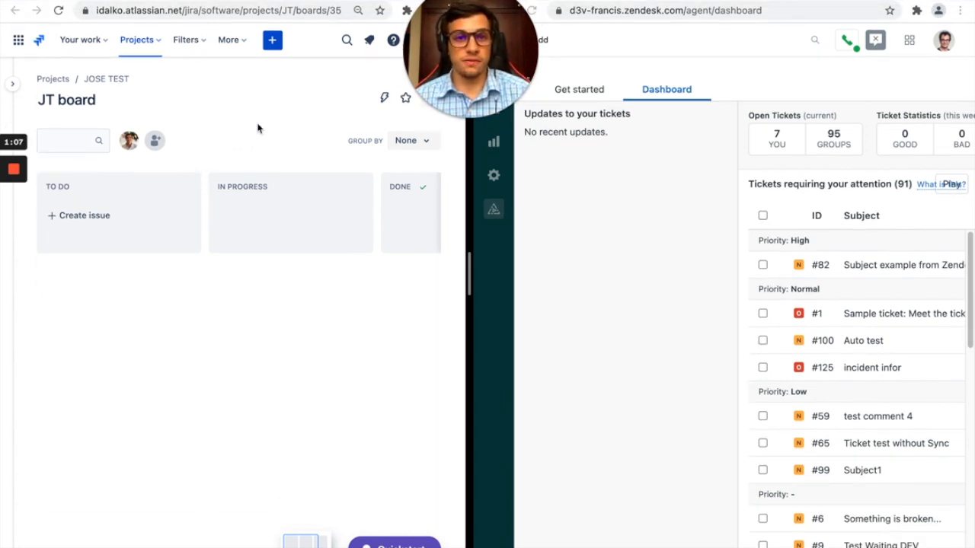
pyautogui.moveTo(668, 182)
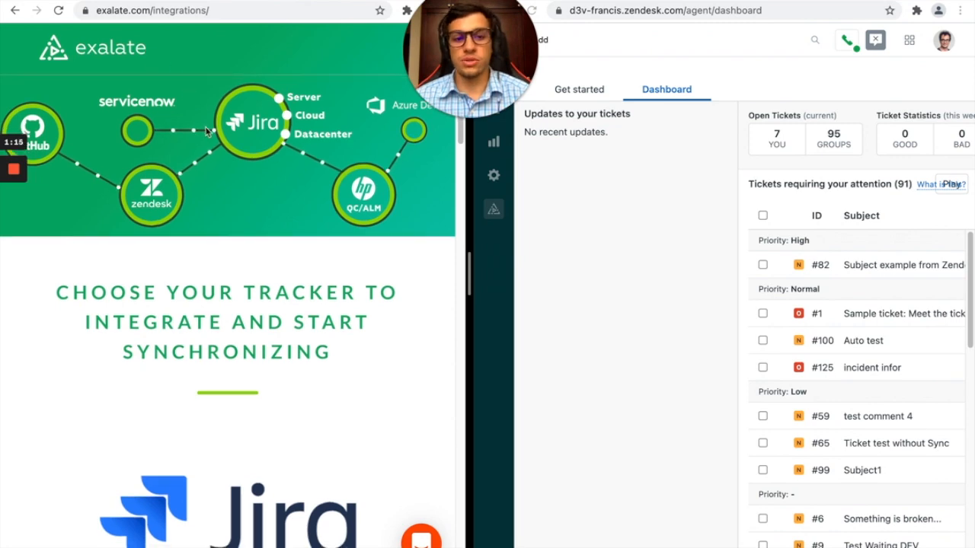
pyautogui.scroll(-3)
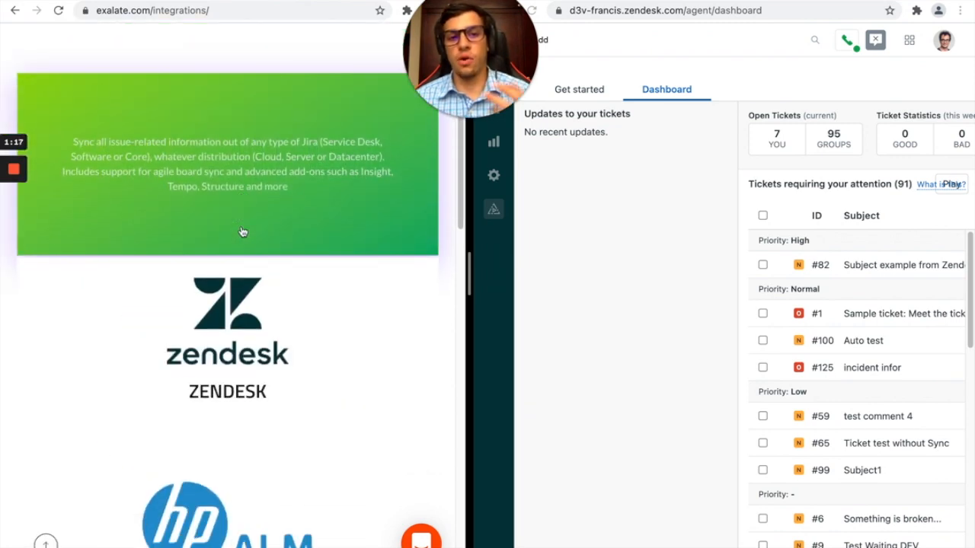
pyautogui.scroll(-3)
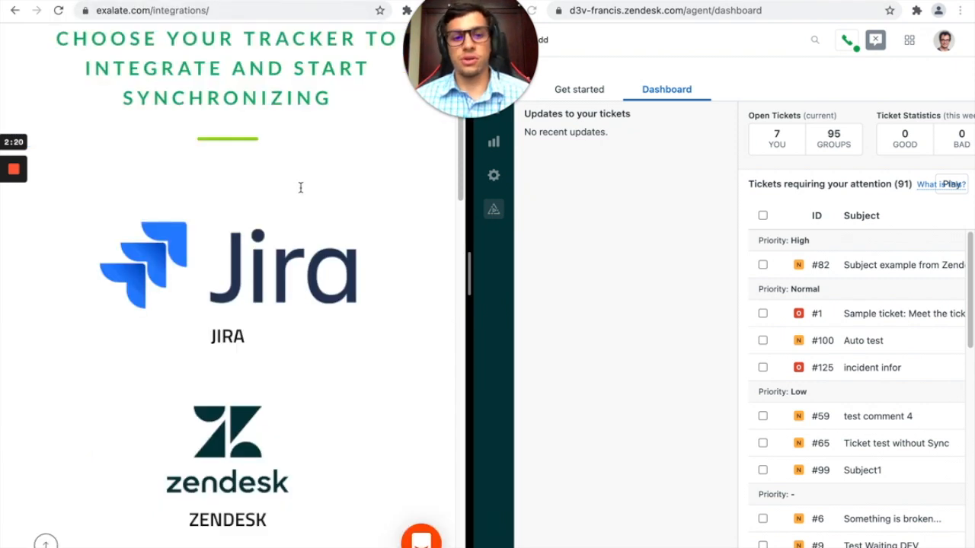
pyautogui.scroll(-3)
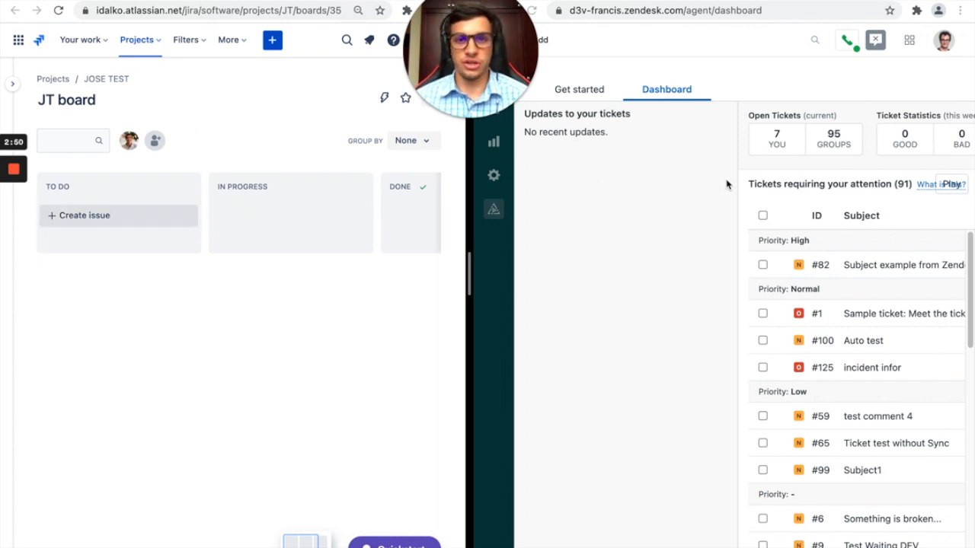
pyautogui.moveTo(369, 352)
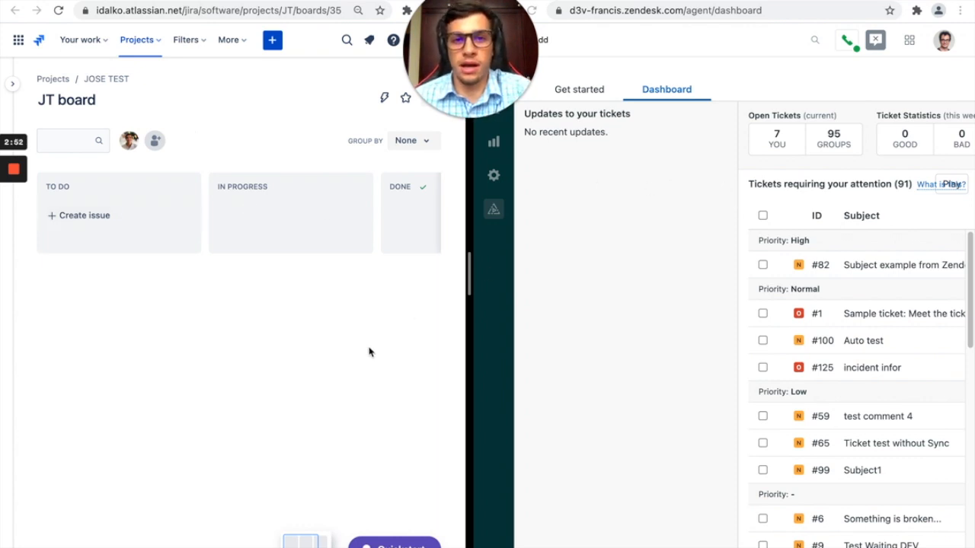
pyautogui.moveTo(331, 353)
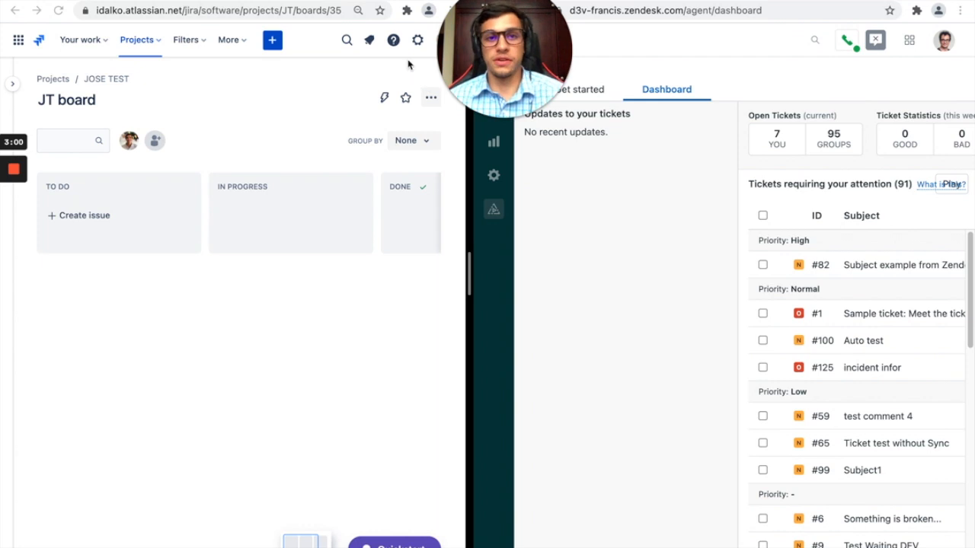
pyautogui.moveTo(417, 39)
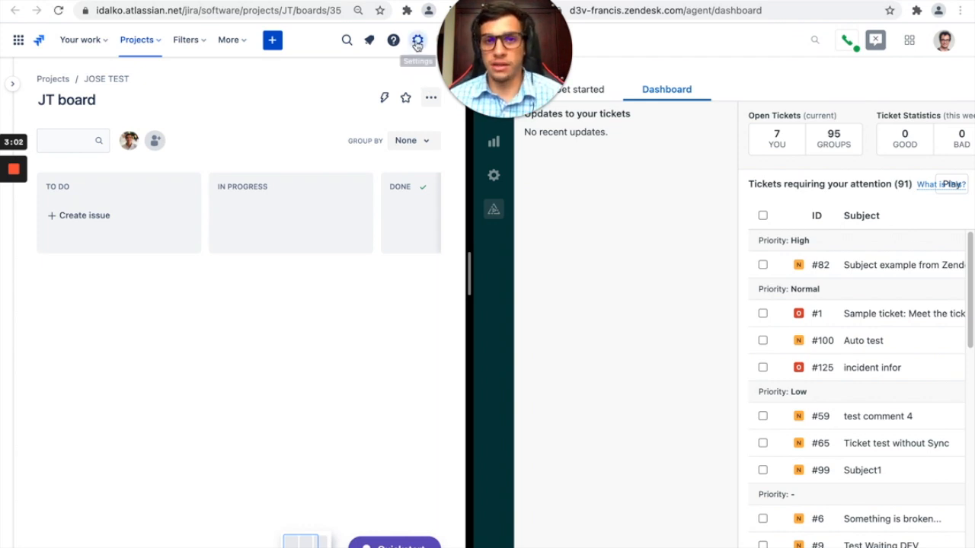
# Open Jira's Settings menu listing System, Products, Projects, Issues and Apps.
pyautogui.click(418, 40)
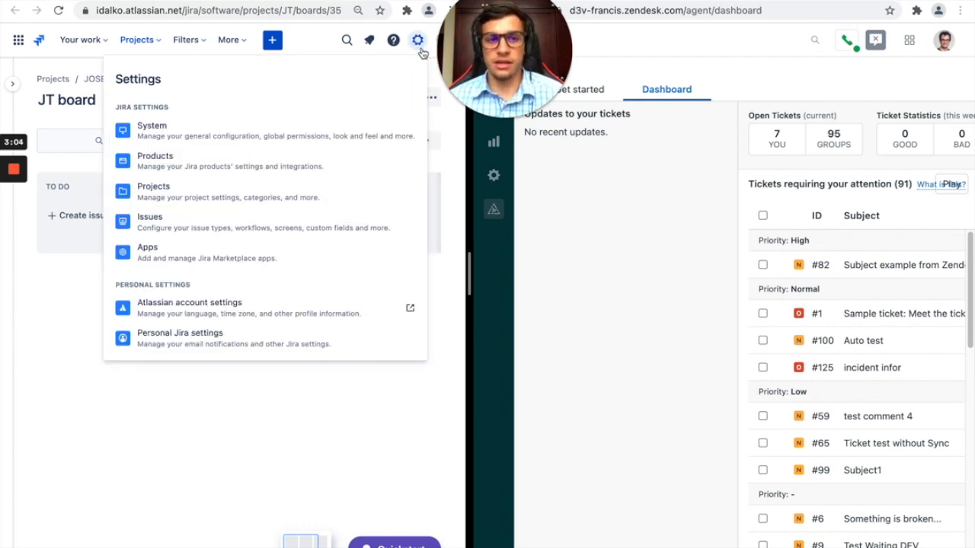
pyautogui.moveTo(212, 259)
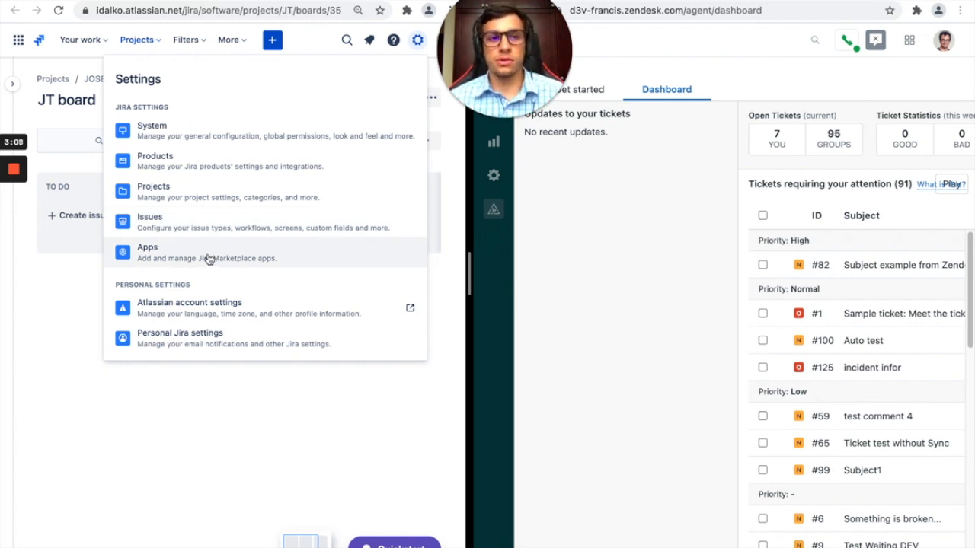
pyautogui.moveTo(23, 319)
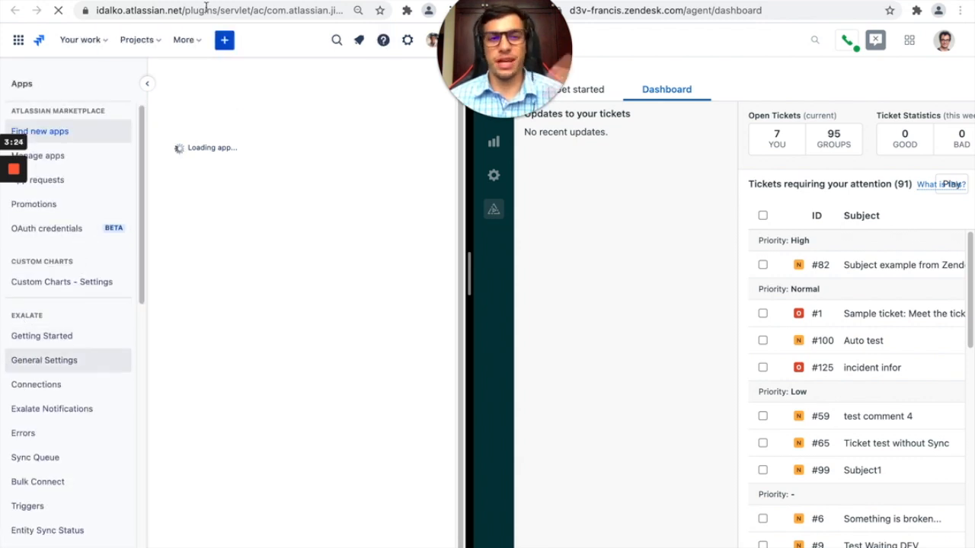
# Show the Exalate Connections list with Issue type, LoRo and A_to_B_ReproSteps connections.
pyautogui.click(417, 40)
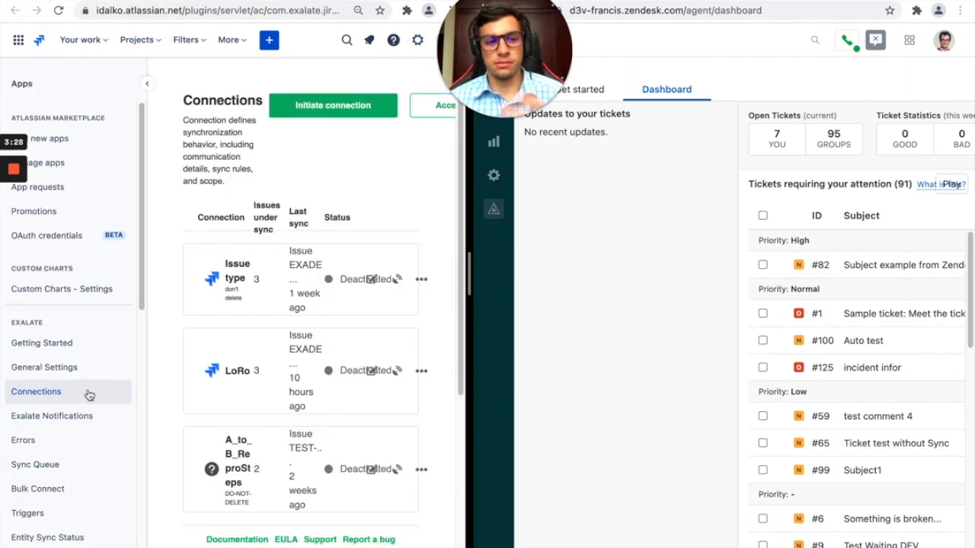
pyautogui.moveTo(46, 396)
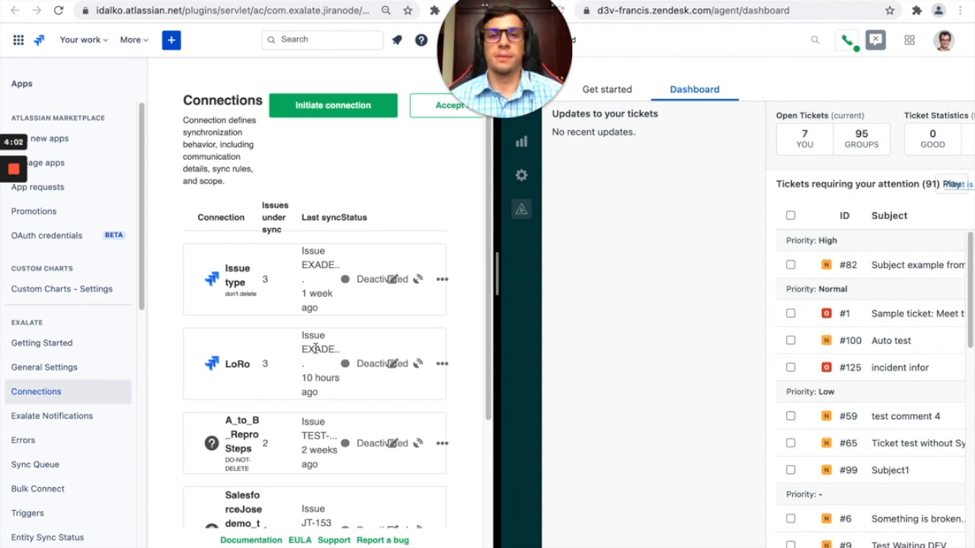
pyautogui.moveTo(333, 411)
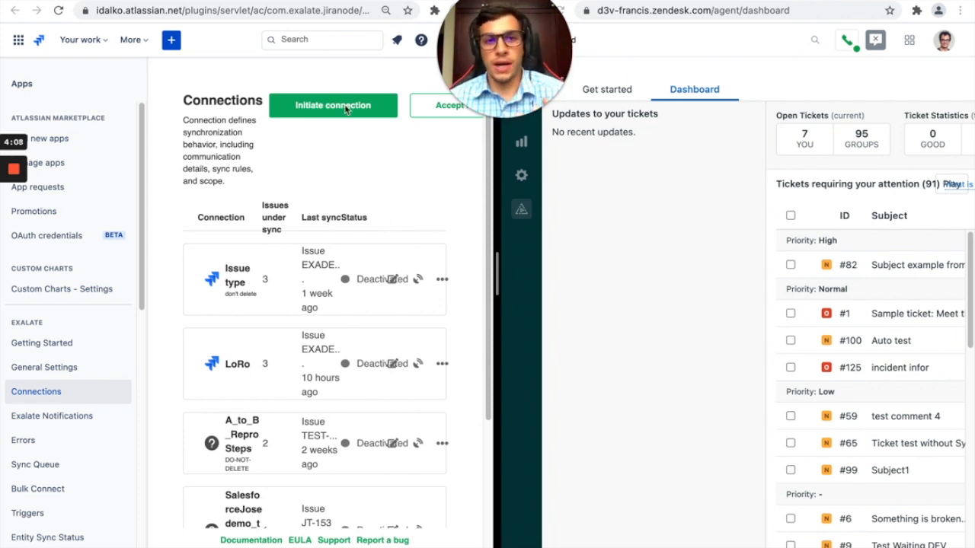
pyautogui.click(332, 105)
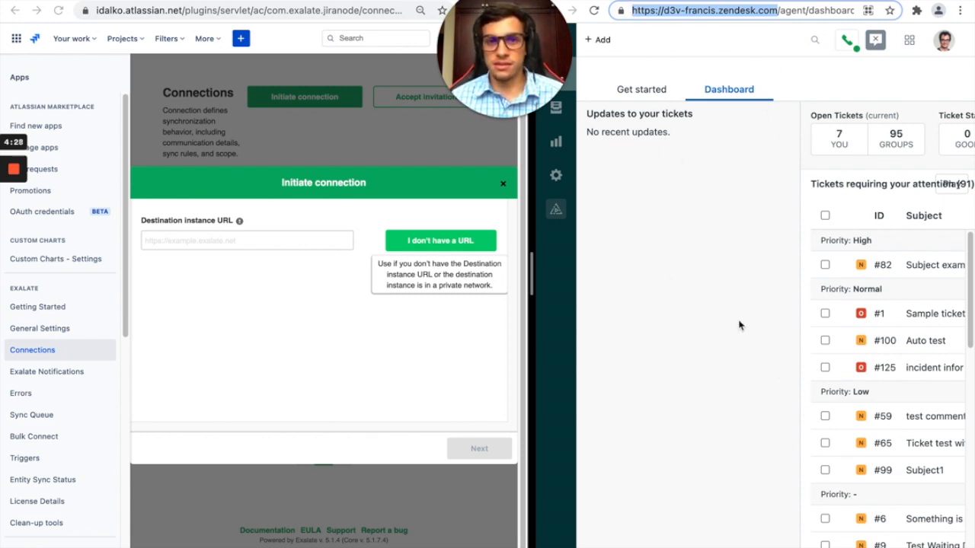
pyautogui.click(247, 241)
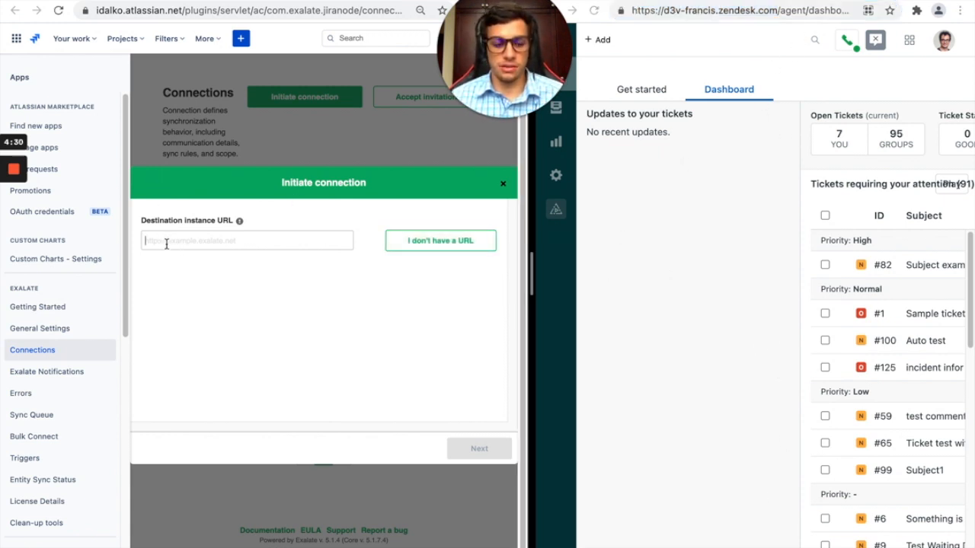
pyautogui.write('https://d3v-francis.zendesk.com/')
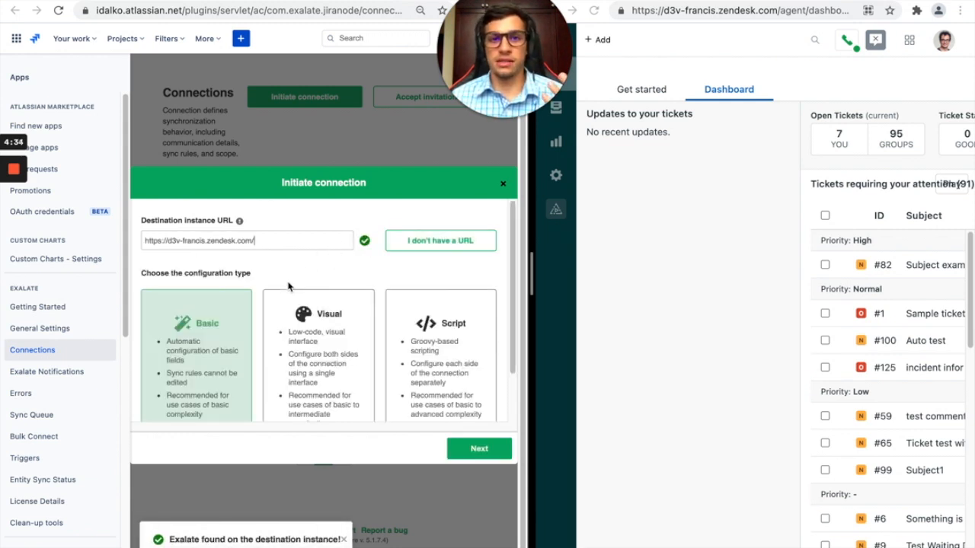
pyautogui.moveTo(736, 220)
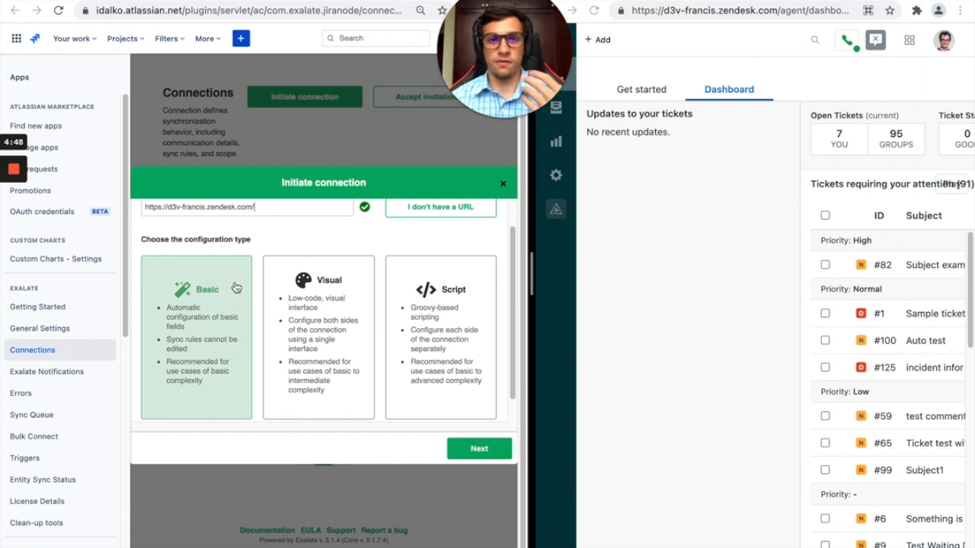
pyautogui.moveTo(236, 297)
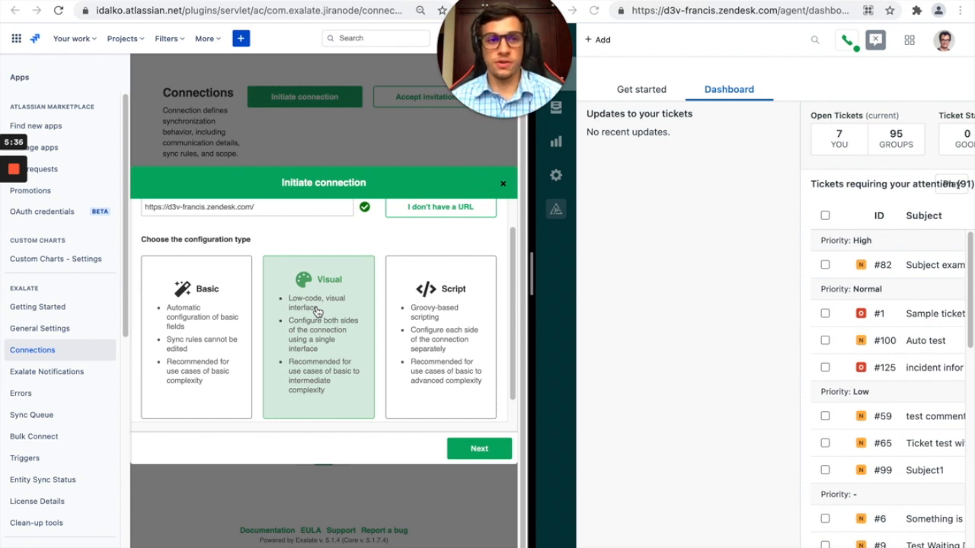
pyautogui.moveTo(445, 372)
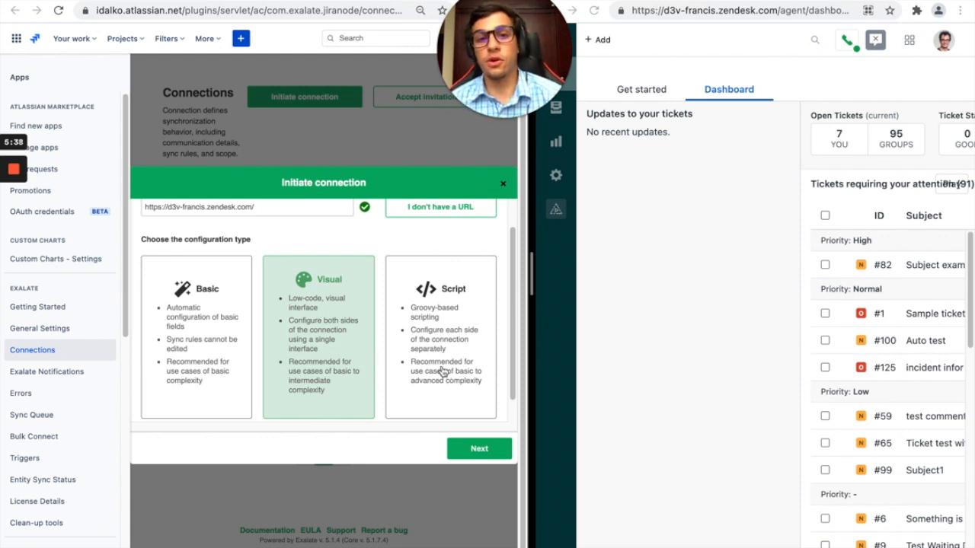
pyautogui.moveTo(460, 353)
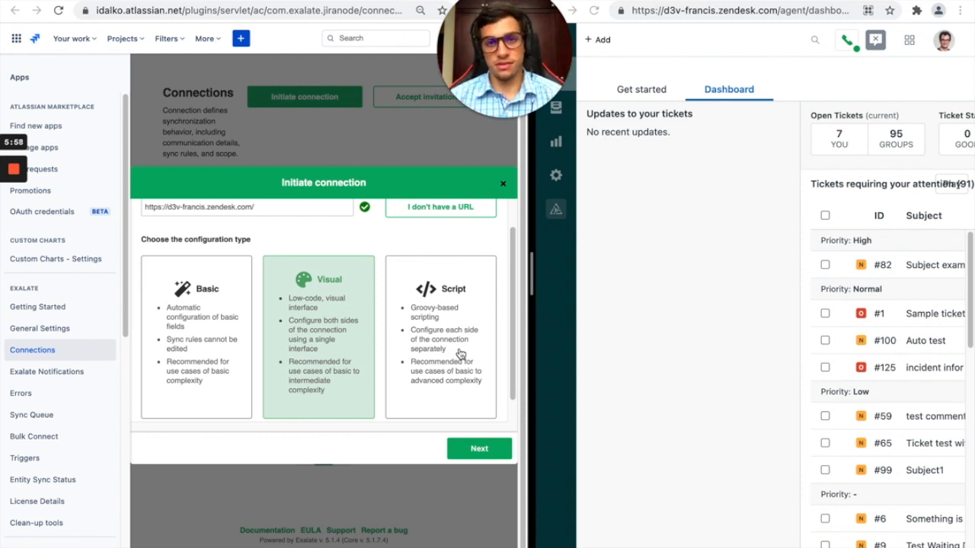
pyautogui.moveTo(396, 338)
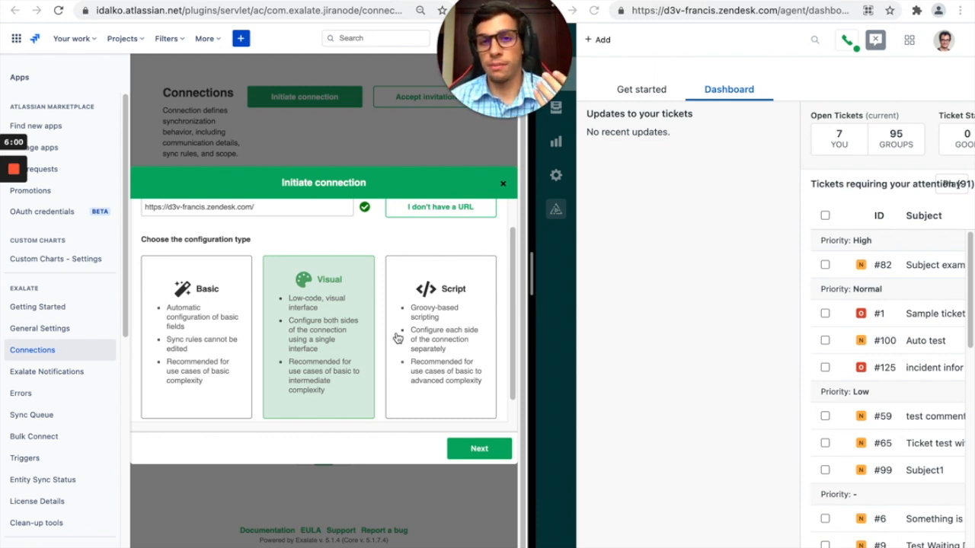
pyautogui.moveTo(399, 337)
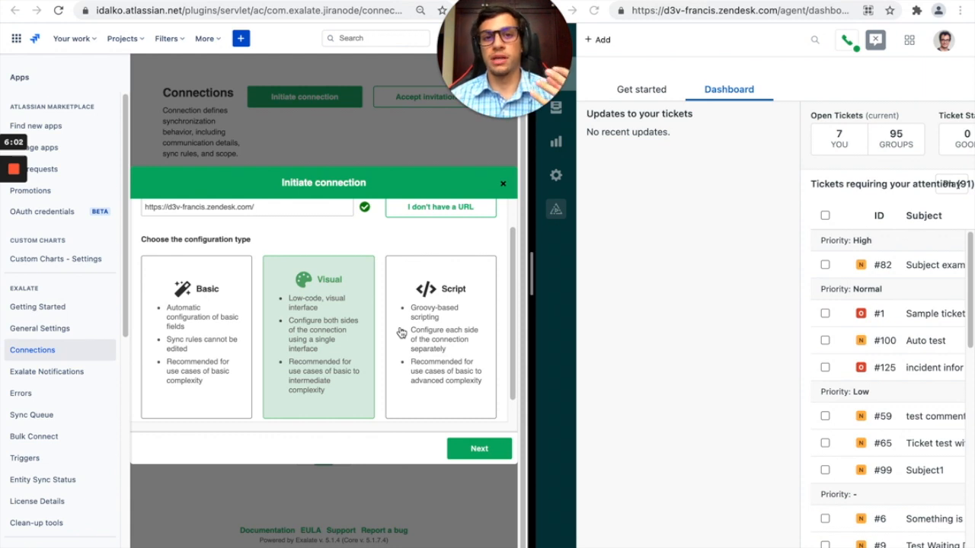
pyautogui.moveTo(403, 323)
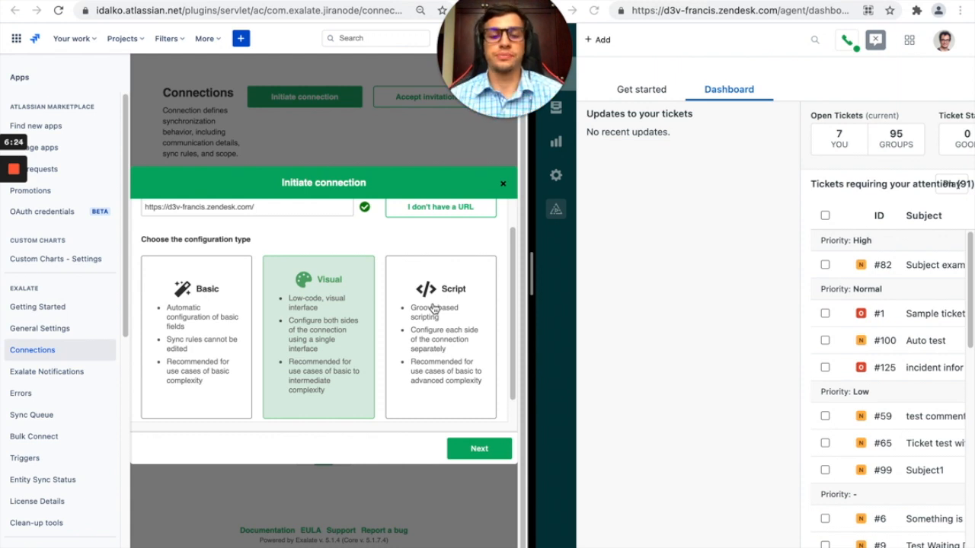
pyautogui.moveTo(287, 410)
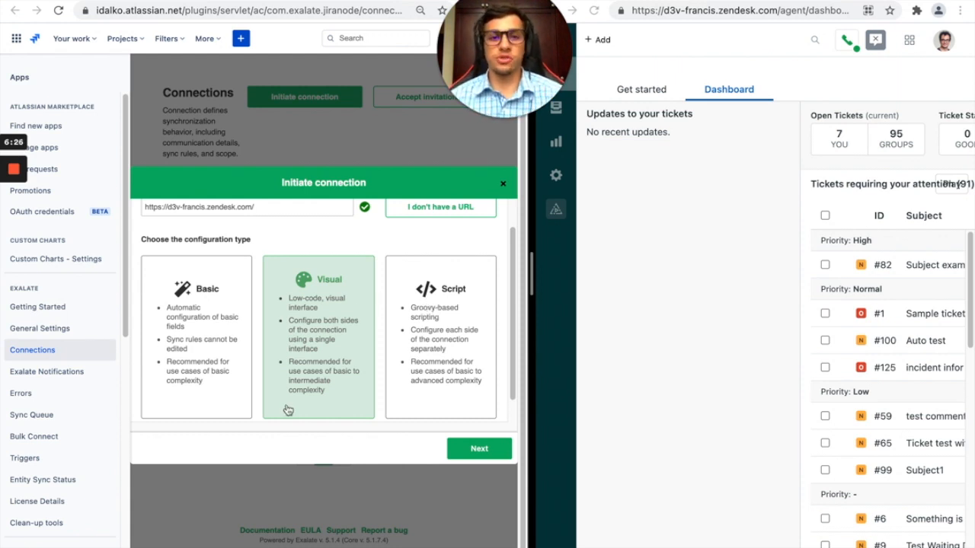
# Choose Visual configuration, name the instances Jira and Zendesk, and describe the connection as 'Video connection'.
pyautogui.click(479, 448)
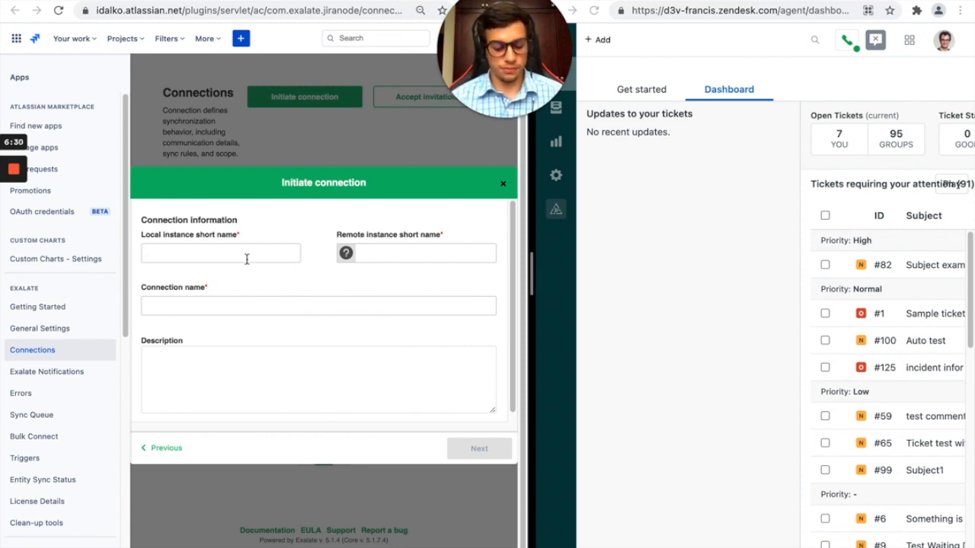
pyautogui.write('Jira')
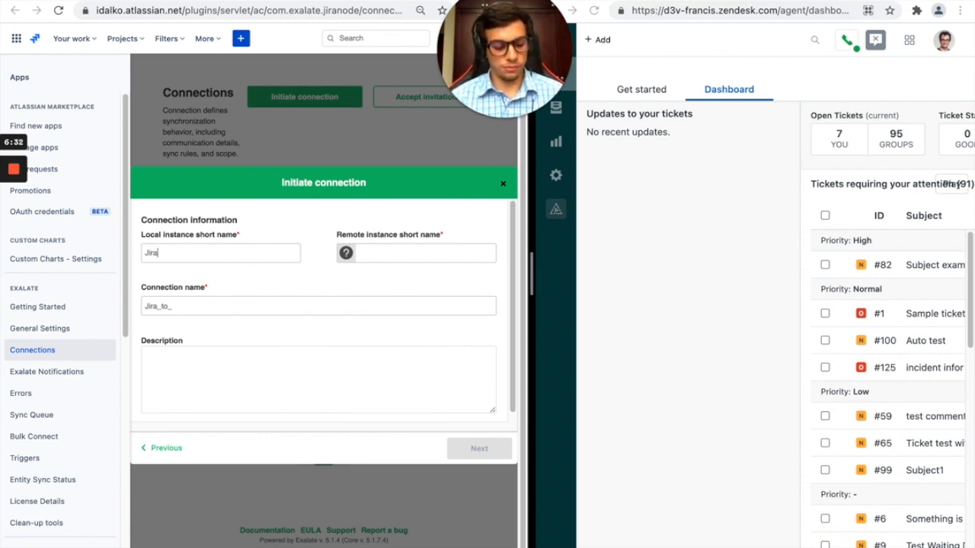
pyautogui.write('Zende')
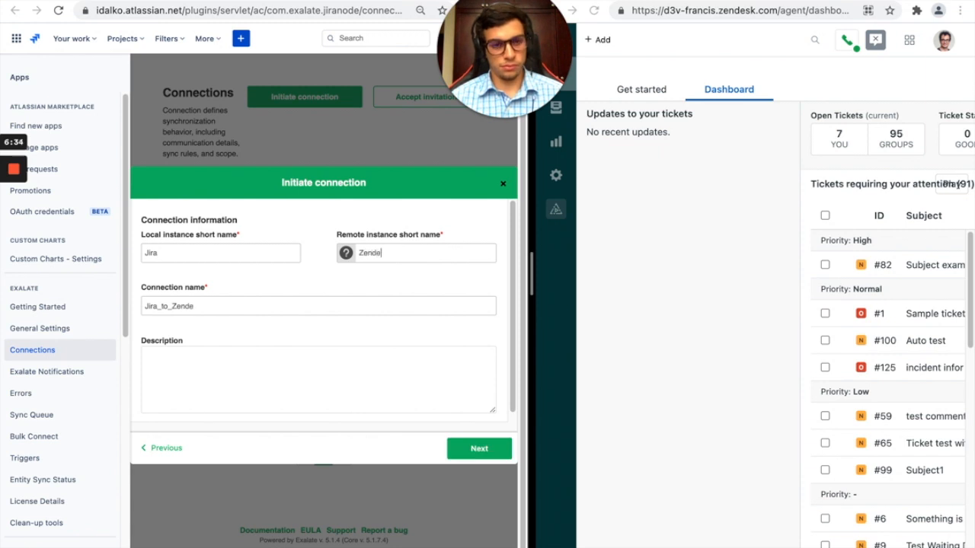
pyautogui.click(316, 373)
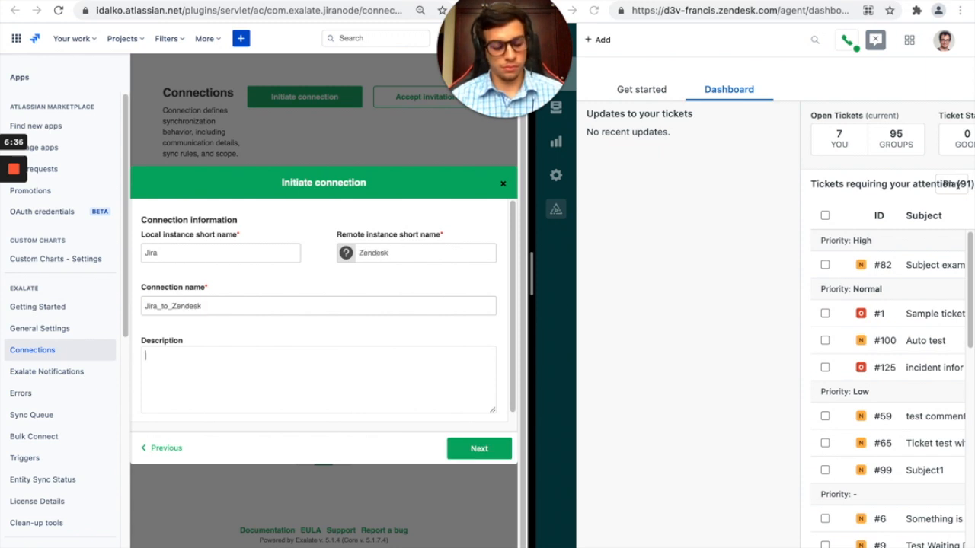
pyautogui.write('Viodeo connection')
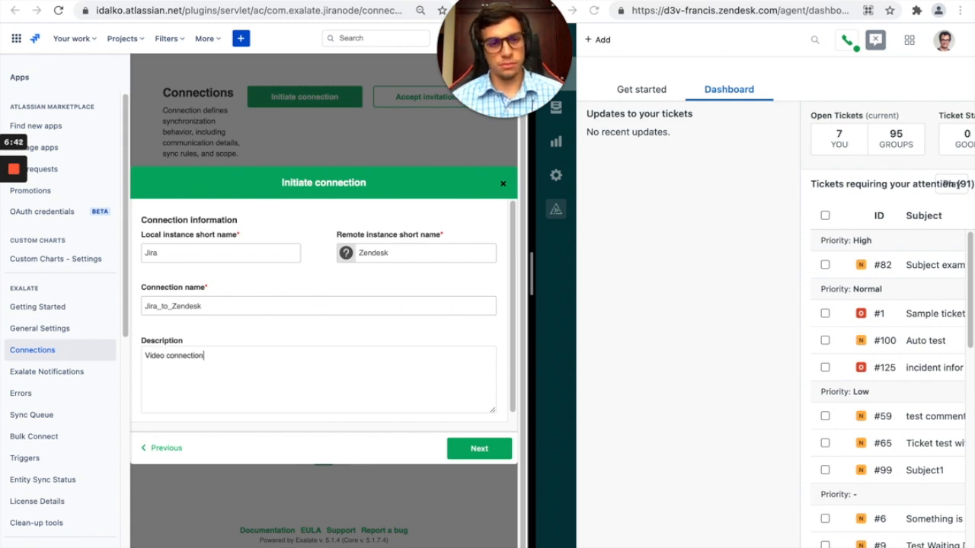
# Proceed and verify admin access to the d3v-francis Zendesk instance.
pyautogui.click(479, 448)
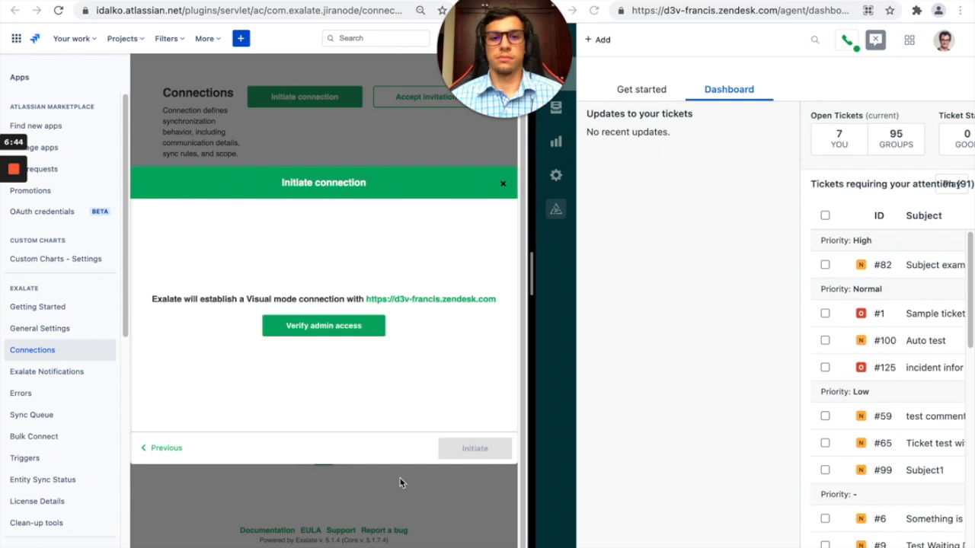
pyautogui.moveTo(358, 341)
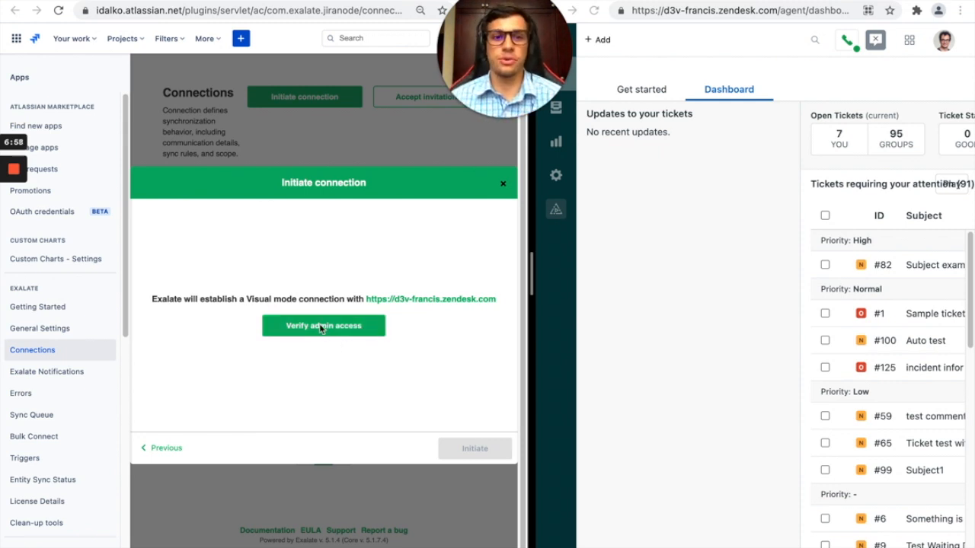
pyautogui.click(323, 326)
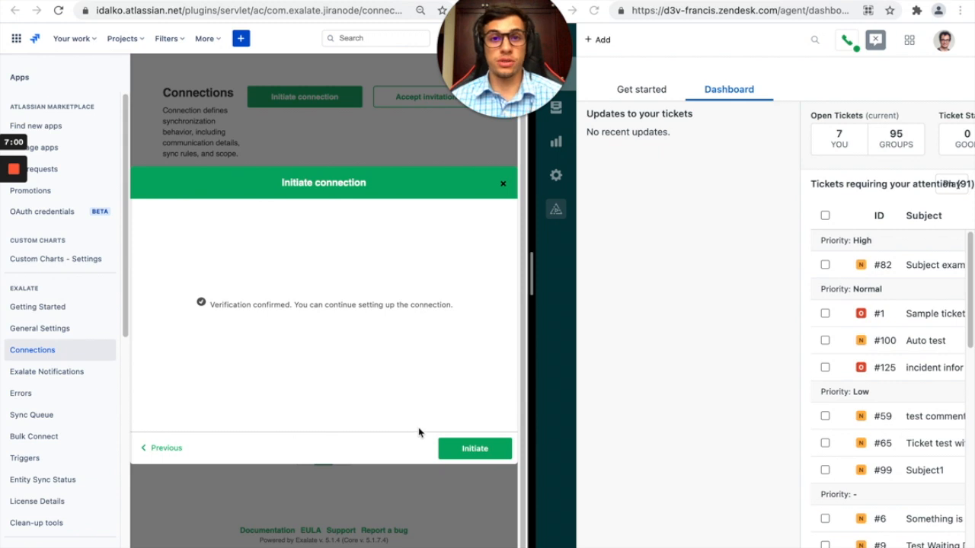
# Initiate the Jira_to_Zendesk connection and open Configure Sync from the Congratulations screen.
pyautogui.click(475, 448)
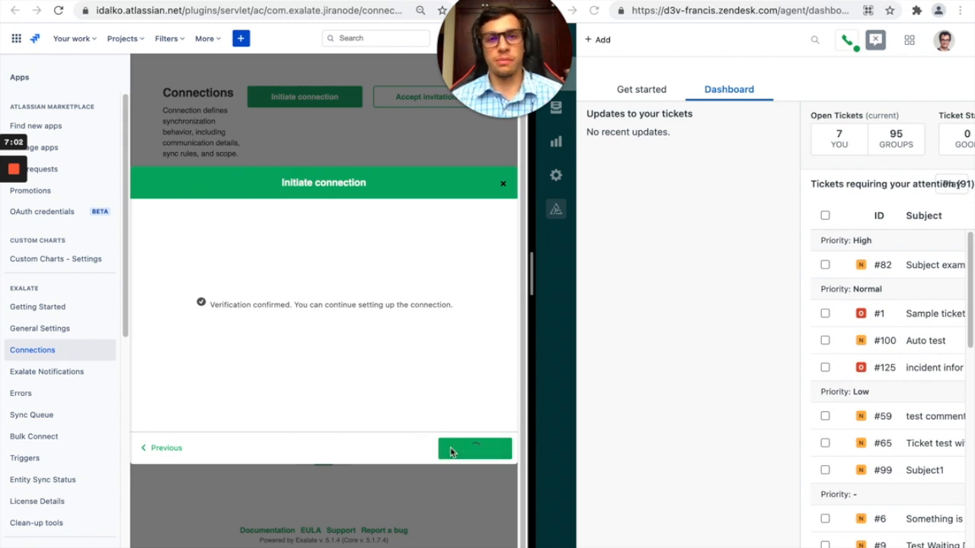
pyautogui.click(475, 448)
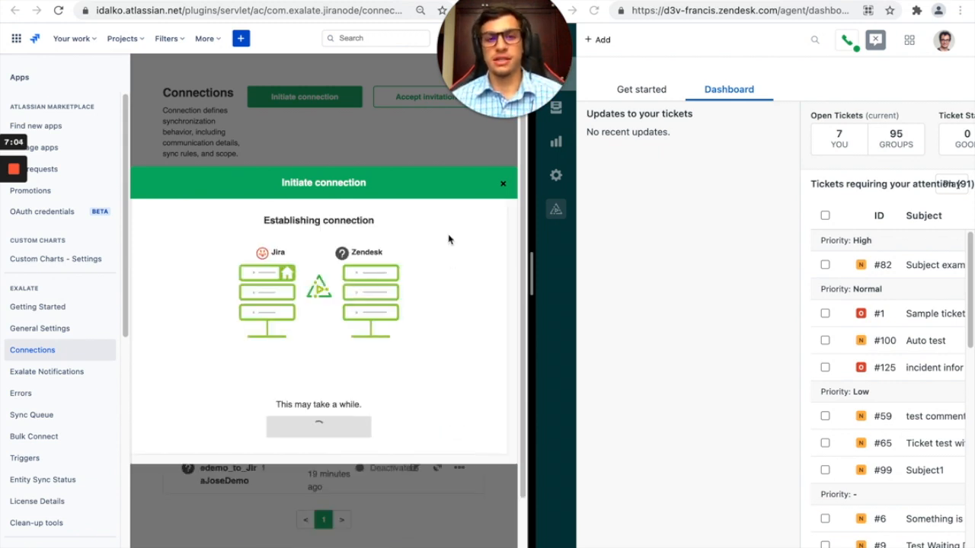
pyautogui.moveTo(411, 348)
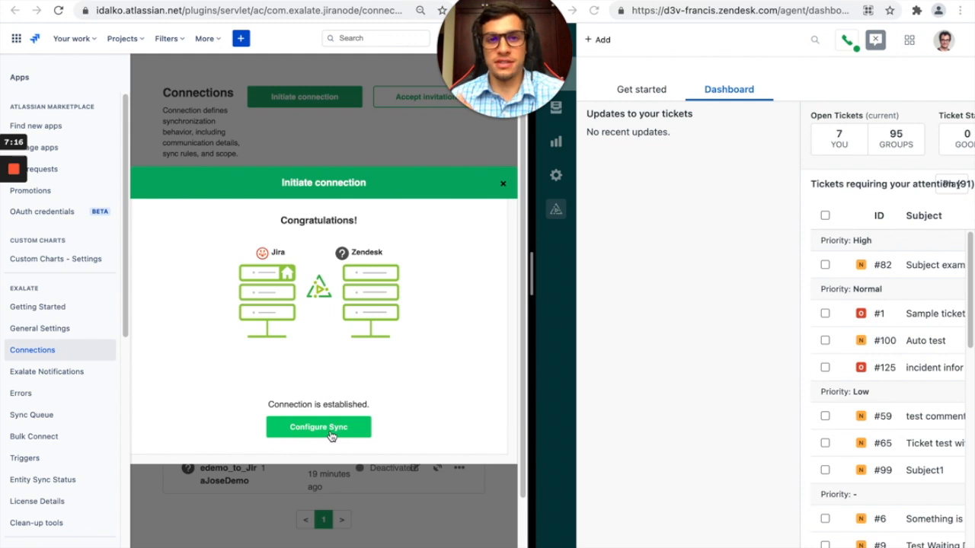
pyautogui.click(319, 427)
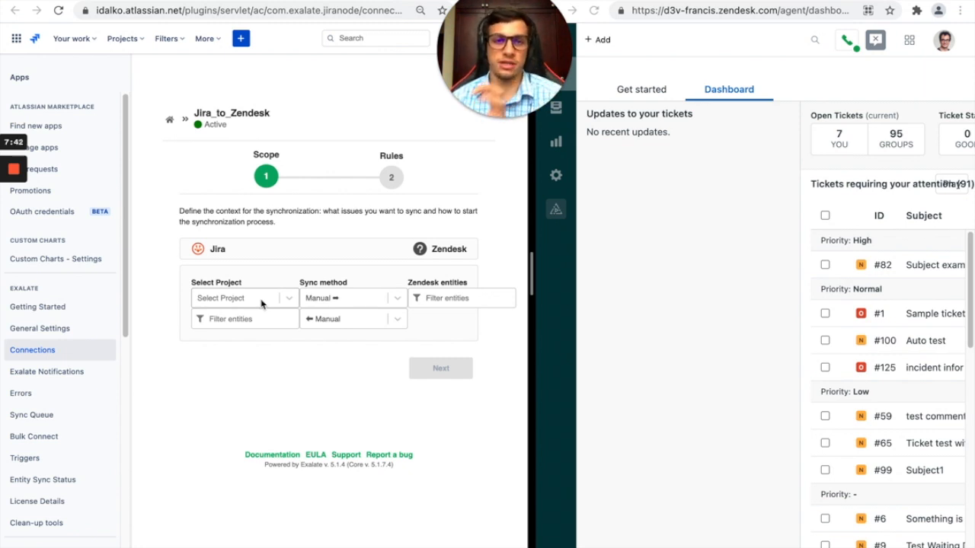
# Select JOSE TEST(JT) as the Jira project in the sync scope.
pyautogui.click(244, 297)
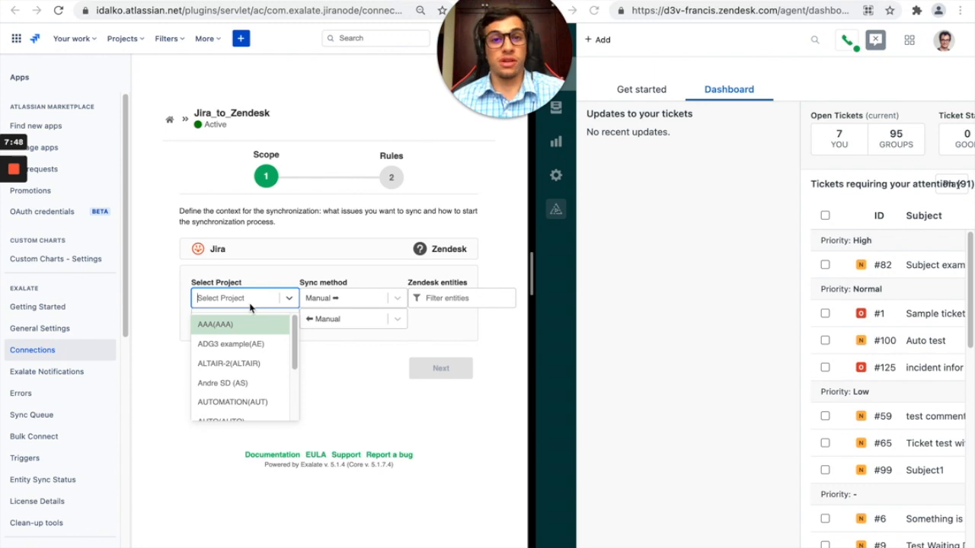
pyautogui.moveTo(256, 307)
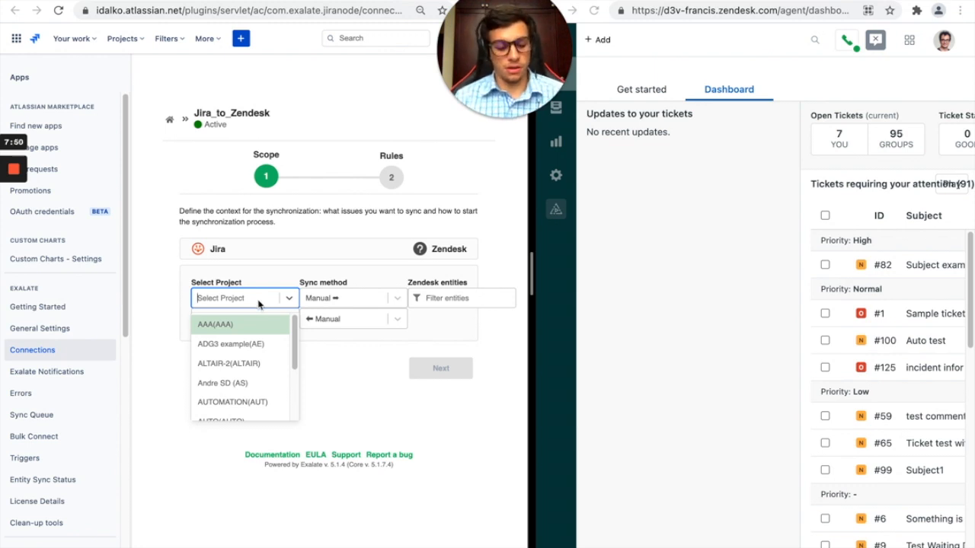
pyautogui.write('jose')
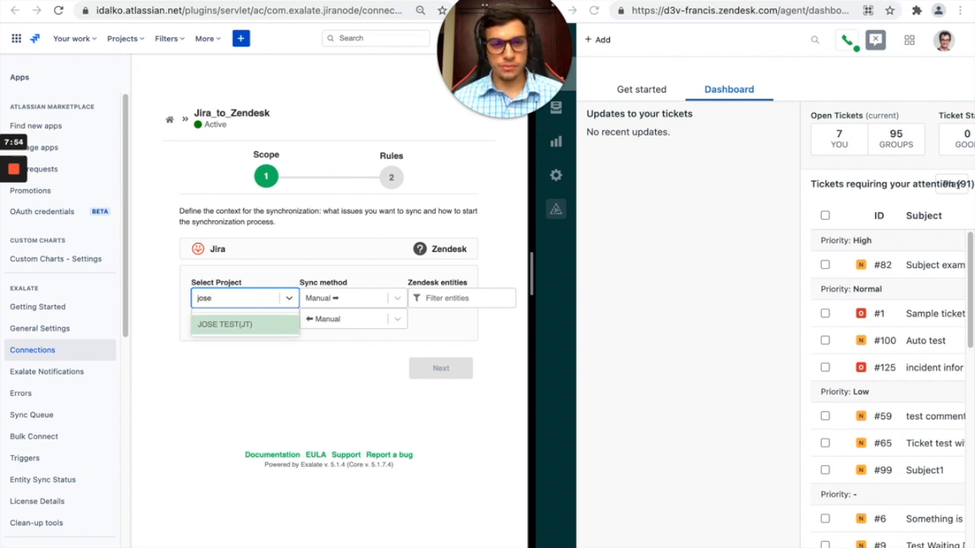
pyautogui.click(225, 322)
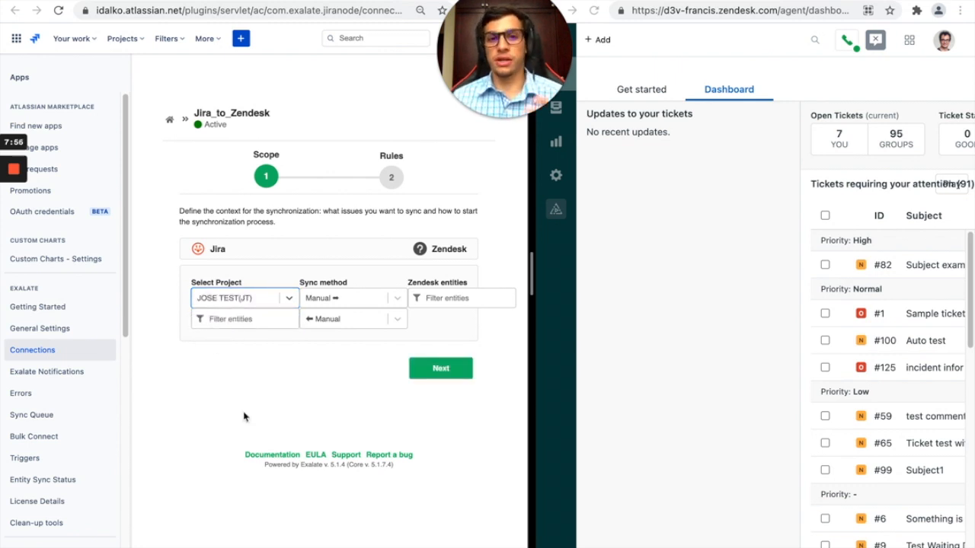
pyautogui.moveTo(256, 414)
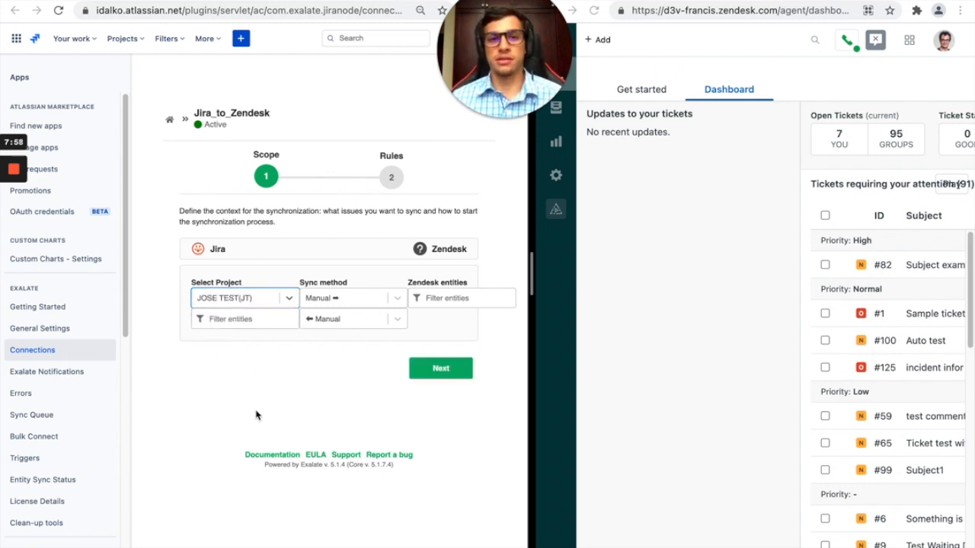
pyautogui.moveTo(338, 338)
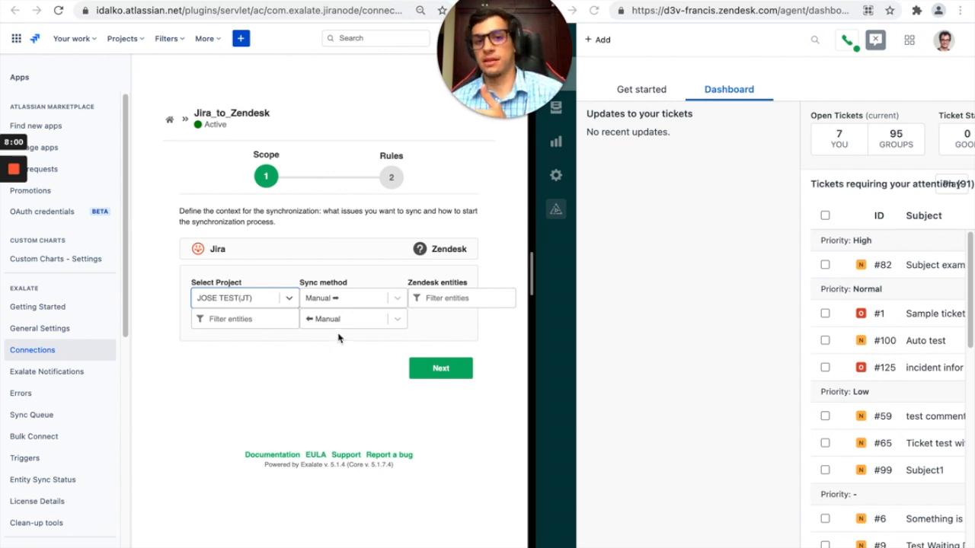
pyautogui.moveTo(347, 274)
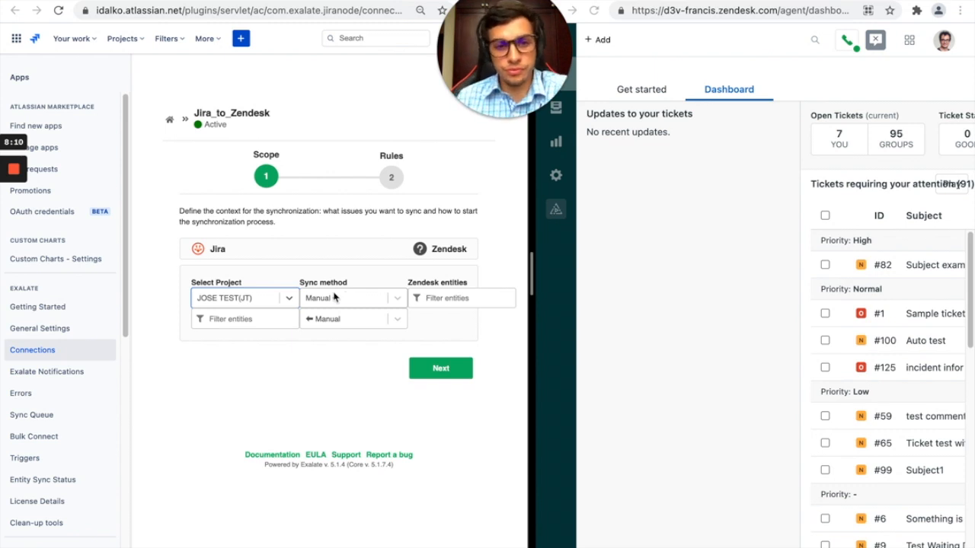
# Set the outgoing Jira sync method to Automatic.
pyautogui.click(350, 297)
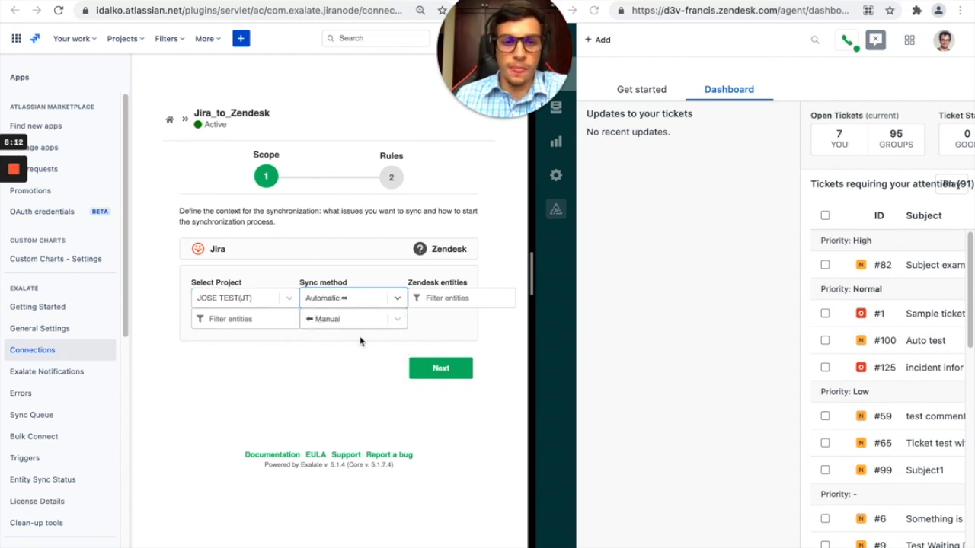
pyautogui.click(351, 297)
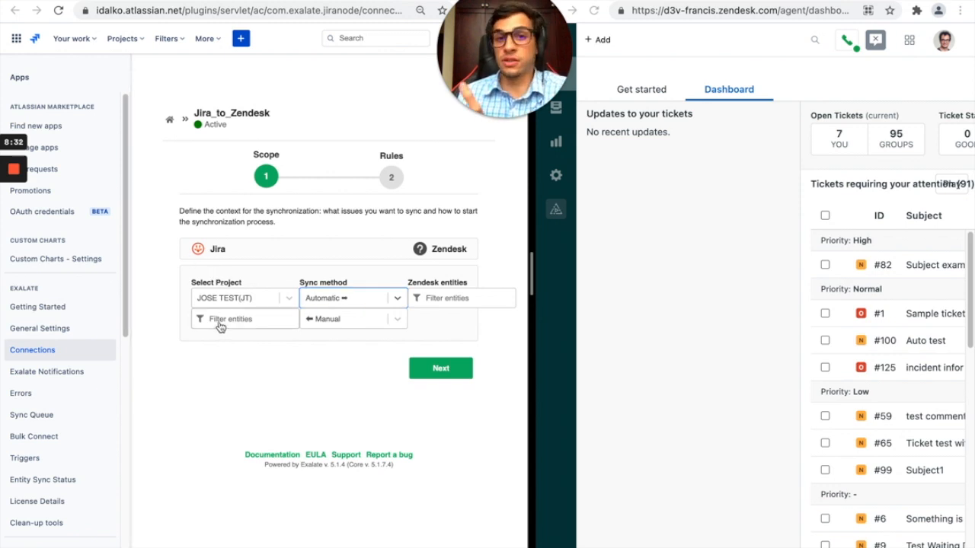
# Add a Priority = High entity filter for Jira issues and save it.
pyautogui.click(229, 318)
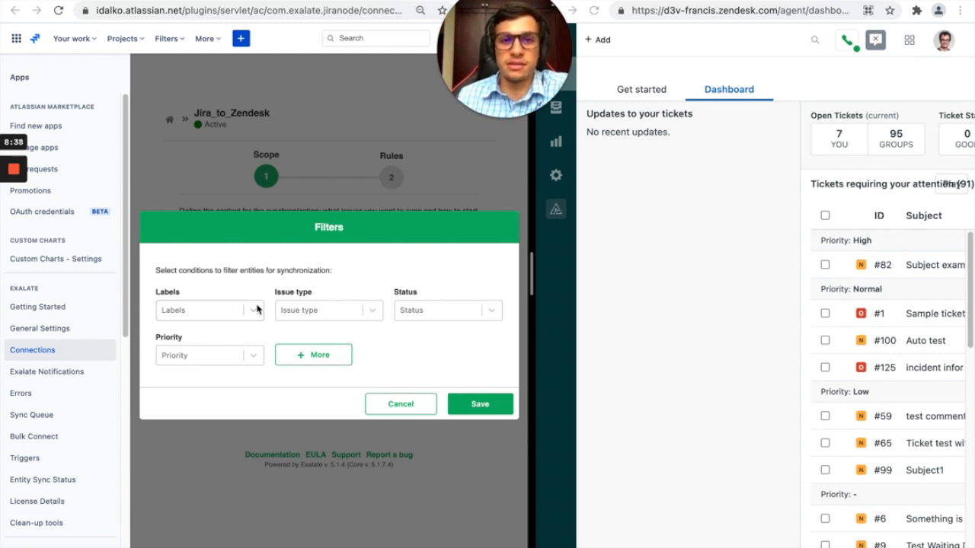
pyautogui.moveTo(330, 311)
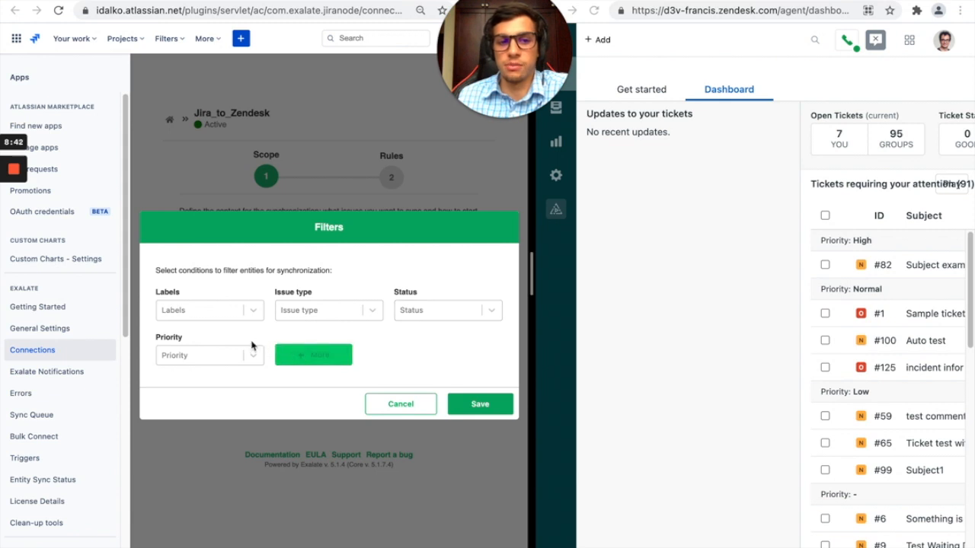
pyautogui.click(210, 355)
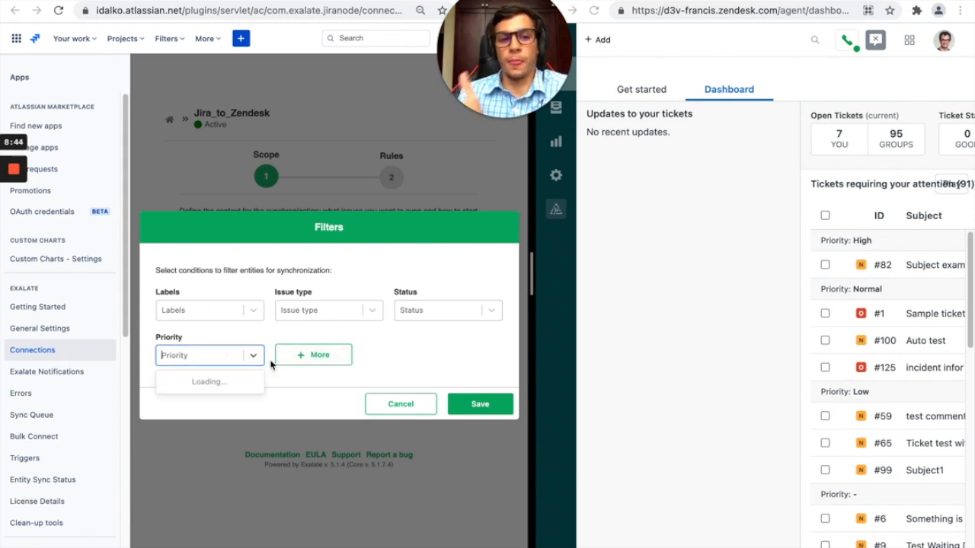
pyautogui.click(210, 355)
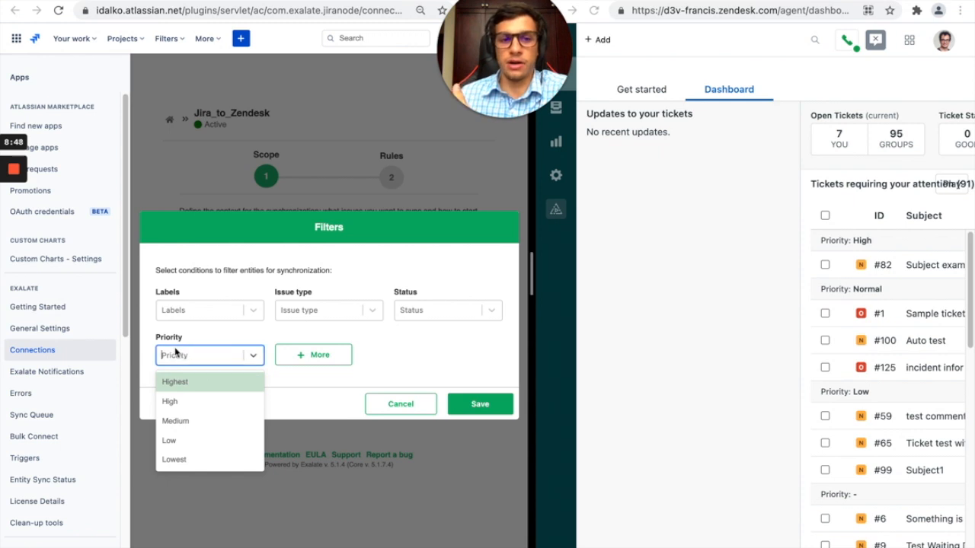
pyautogui.moveTo(182, 402)
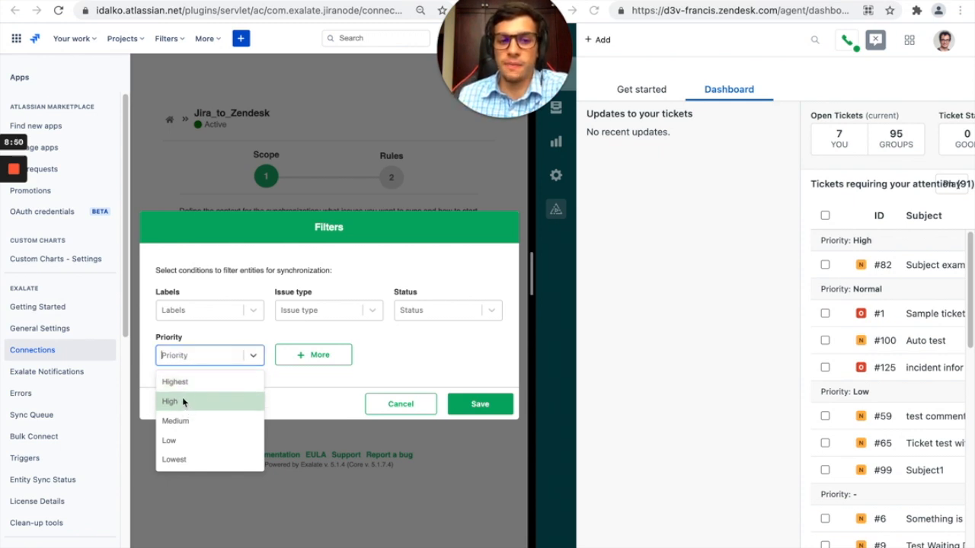
pyautogui.click(170, 402)
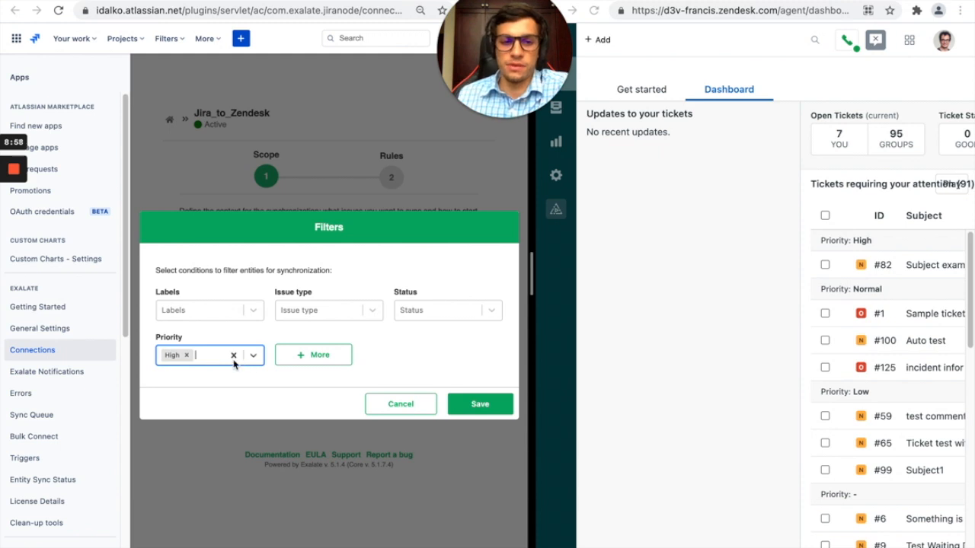
pyautogui.click(401, 403)
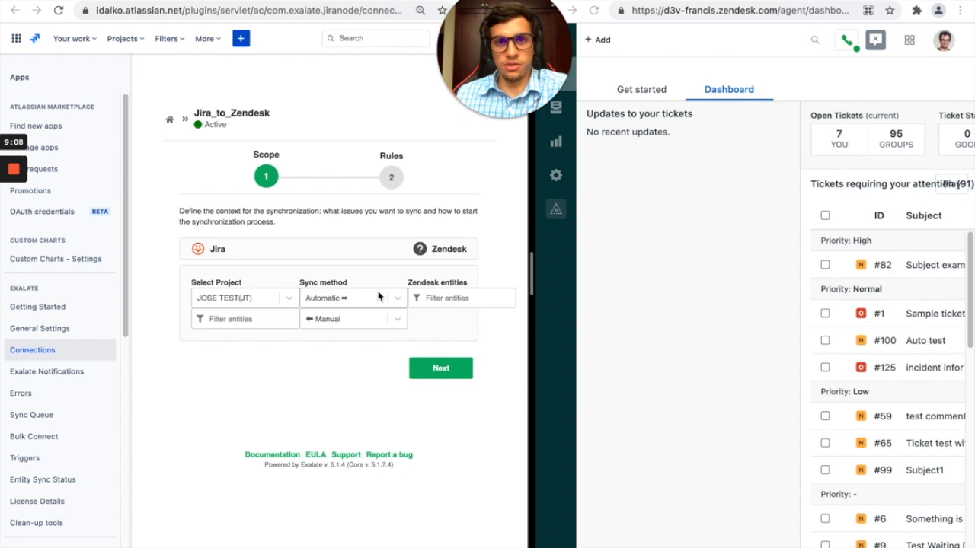
pyautogui.moveTo(427, 350)
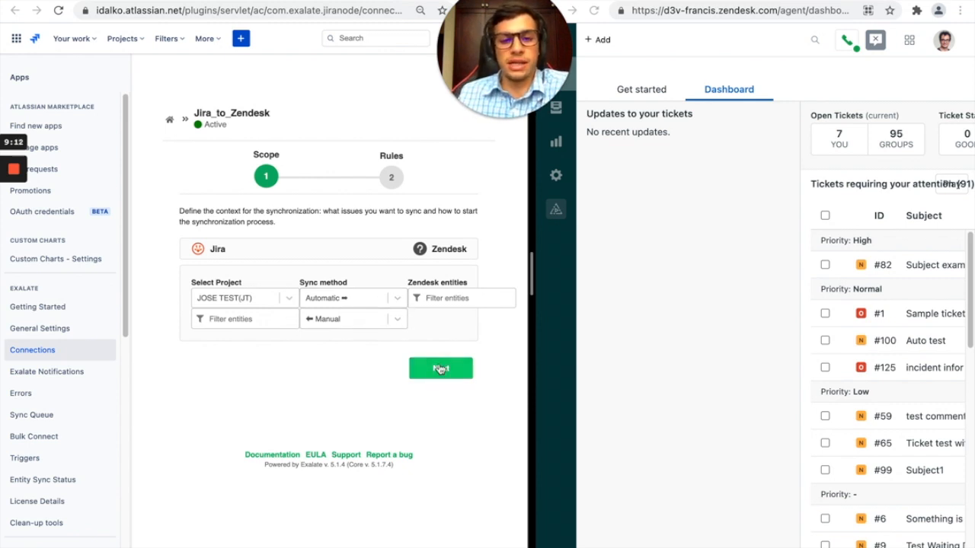
pyautogui.click(440, 368)
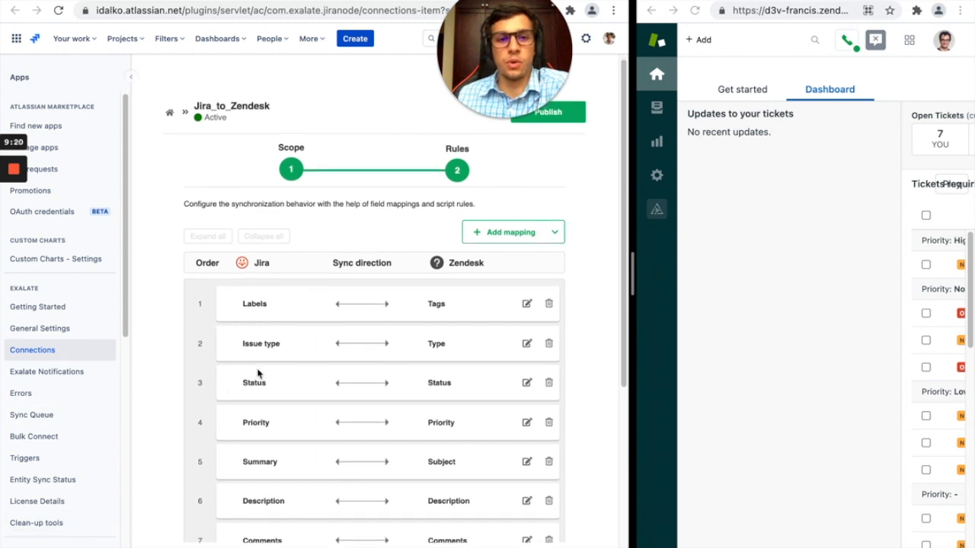
pyautogui.scroll(-3)
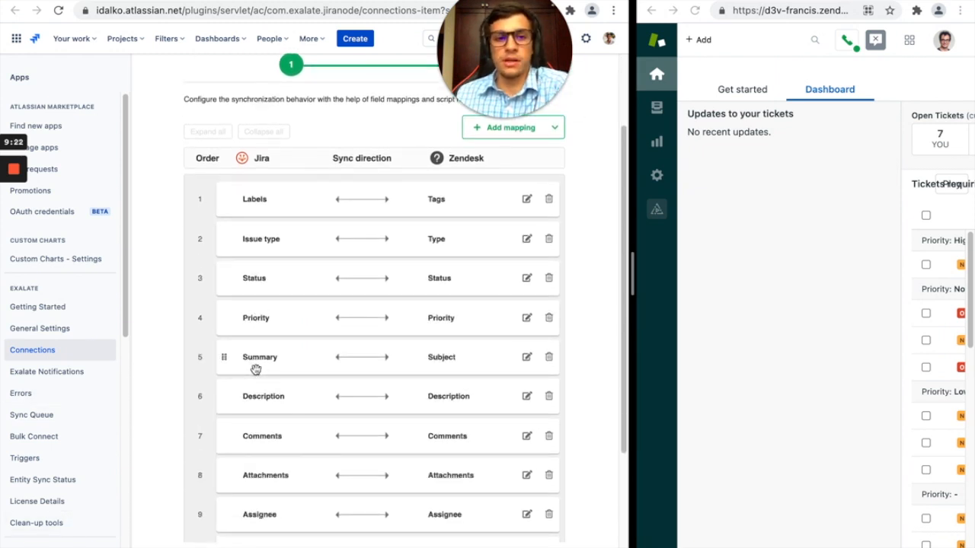
pyautogui.moveTo(313, 231)
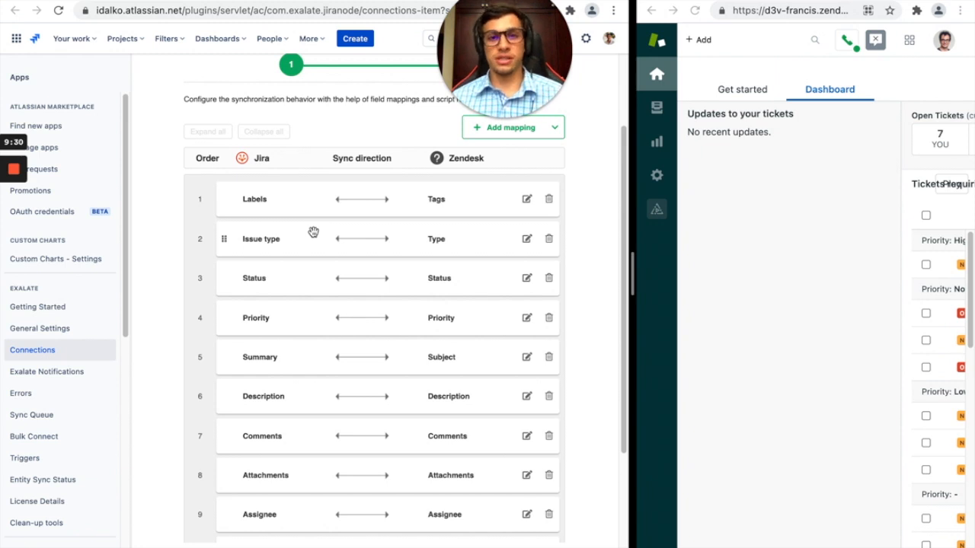
pyautogui.moveTo(957, 197)
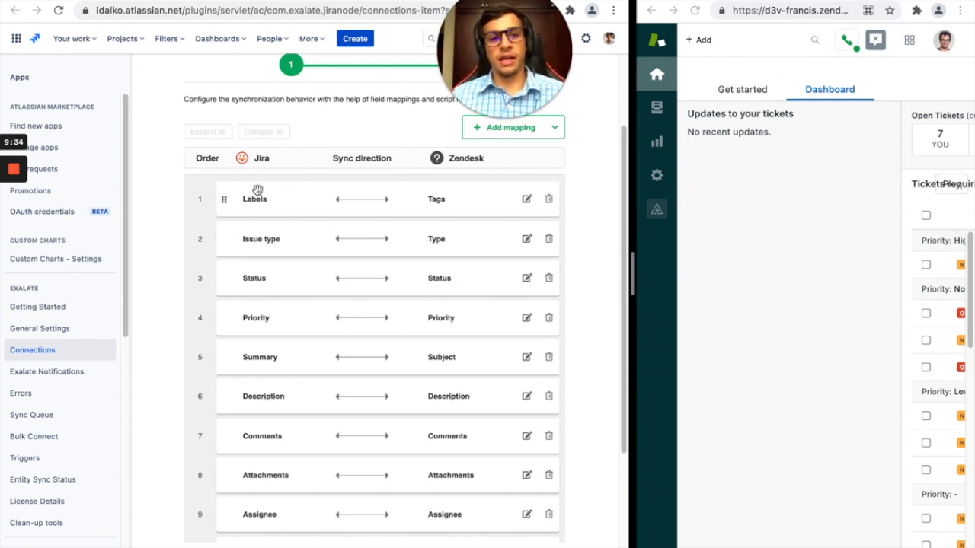
pyautogui.moveTo(440, 185)
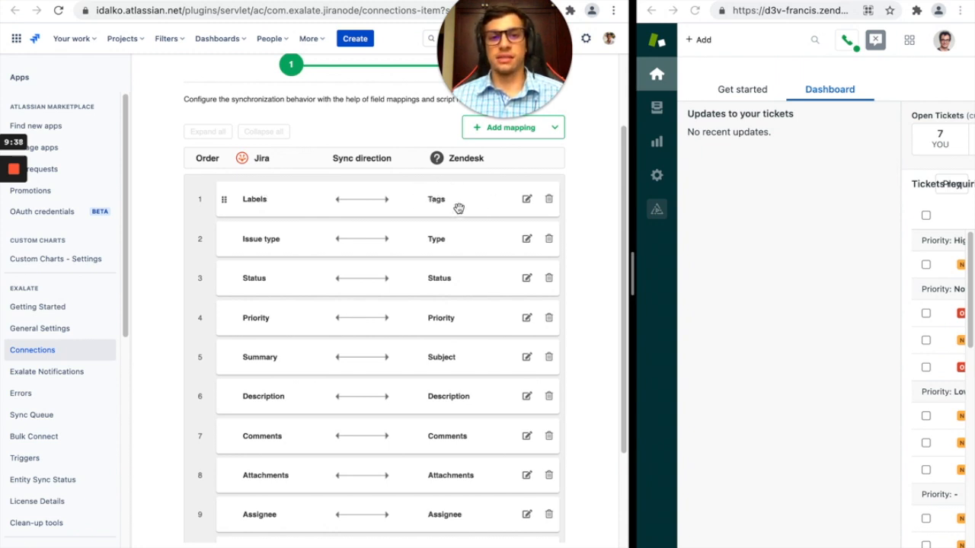
pyautogui.moveTo(372, 198)
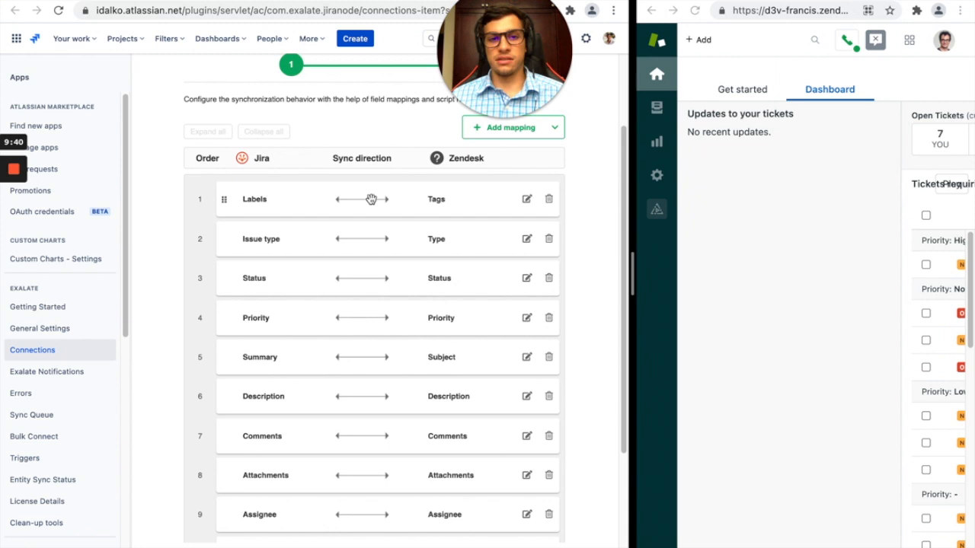
pyautogui.moveTo(338, 192)
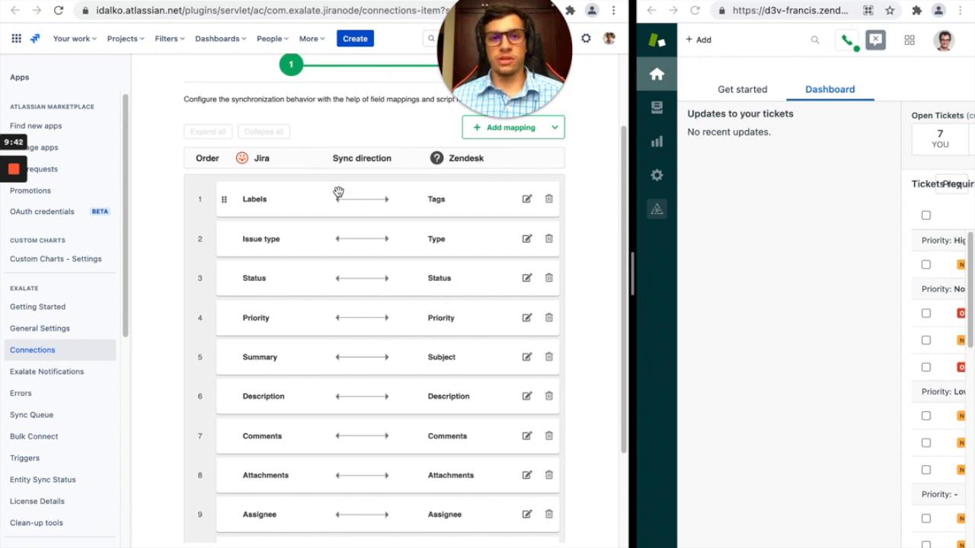
pyautogui.moveTo(378, 207)
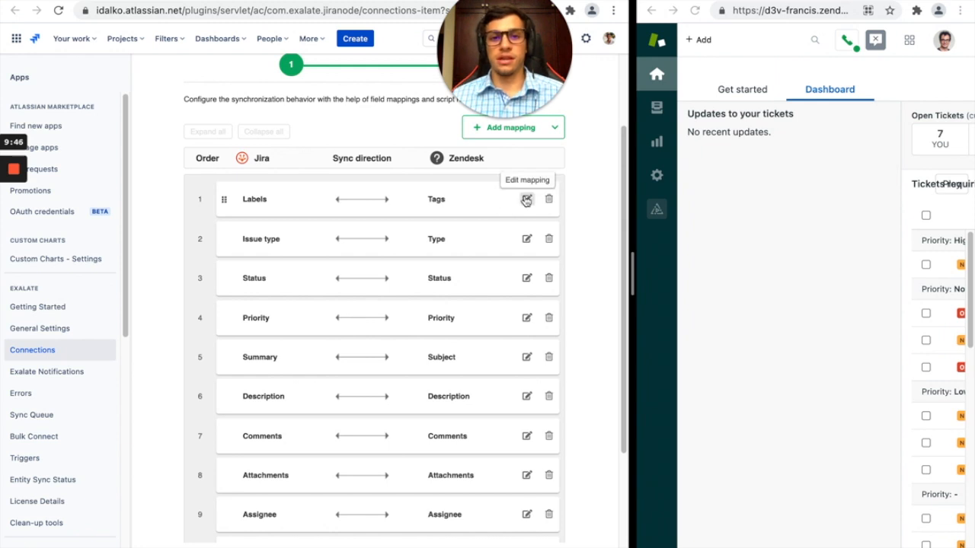
# Edit the Labels mapping and try mapping it to the Zendesk Subject field.
pyautogui.click(527, 198)
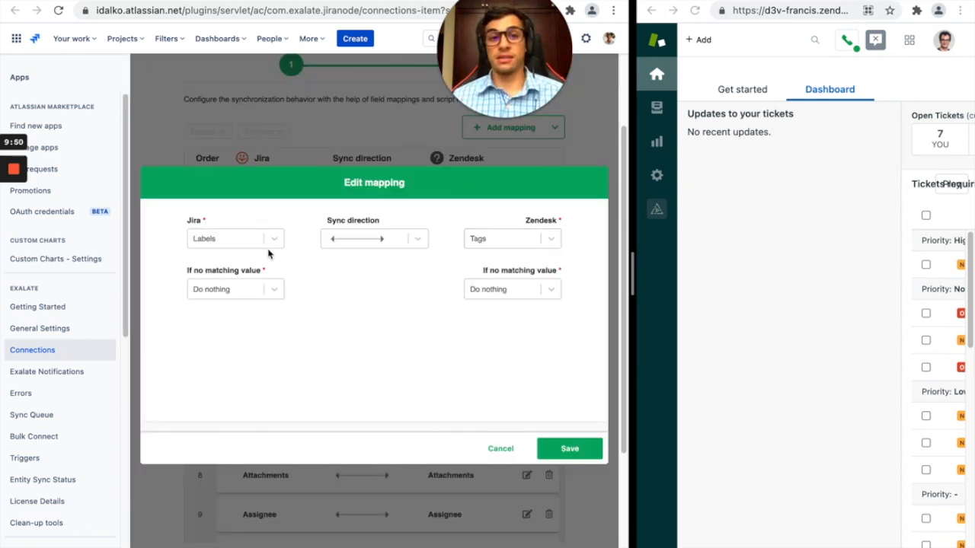
pyautogui.moveTo(515, 250)
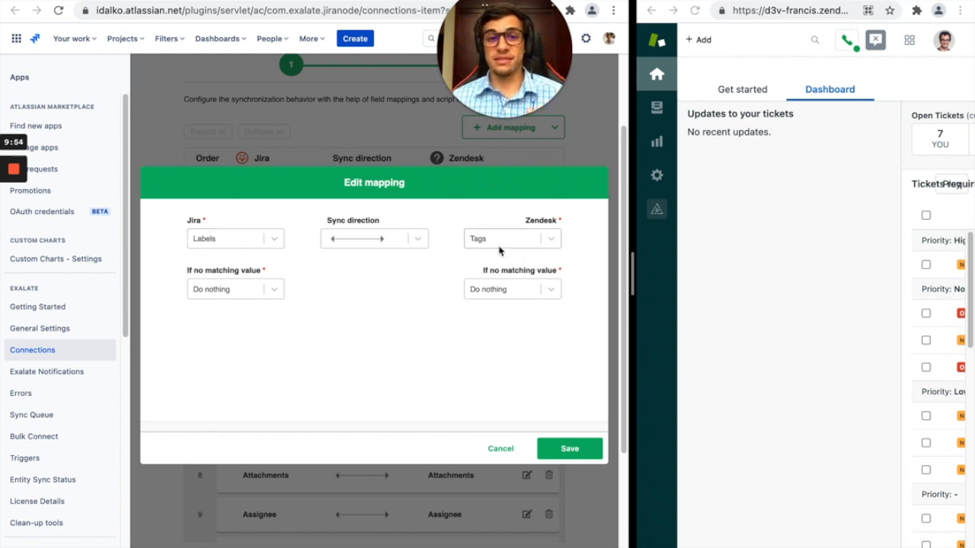
pyautogui.click(511, 237)
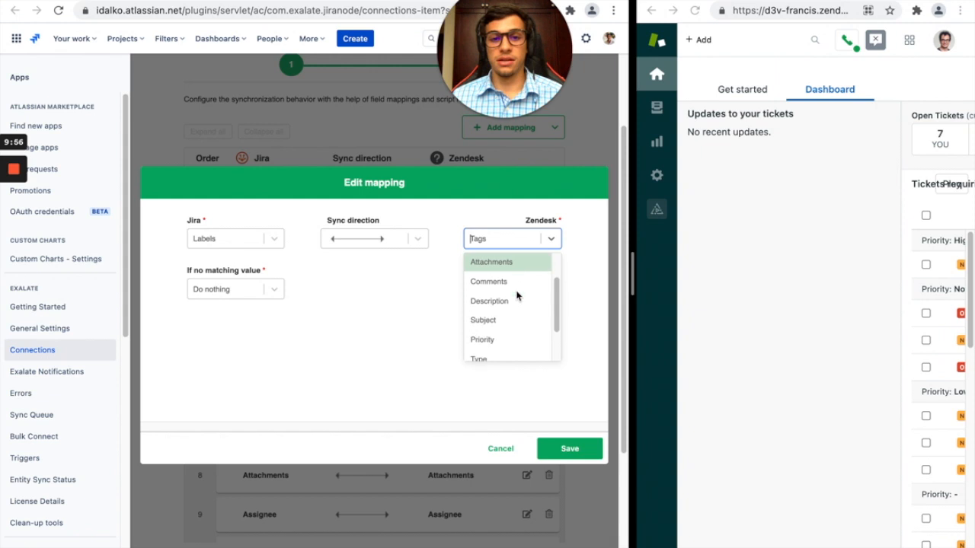
pyautogui.click(482, 319)
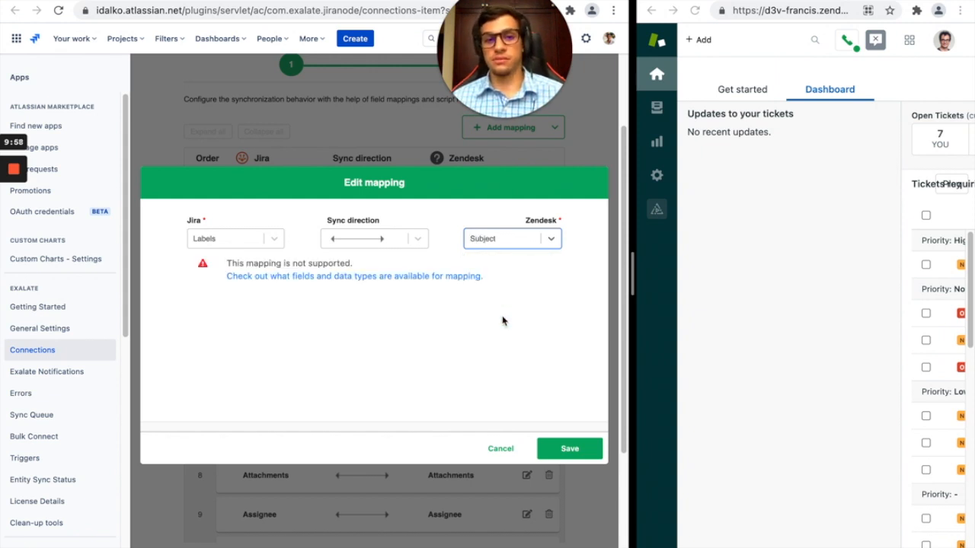
pyautogui.moveTo(247, 247)
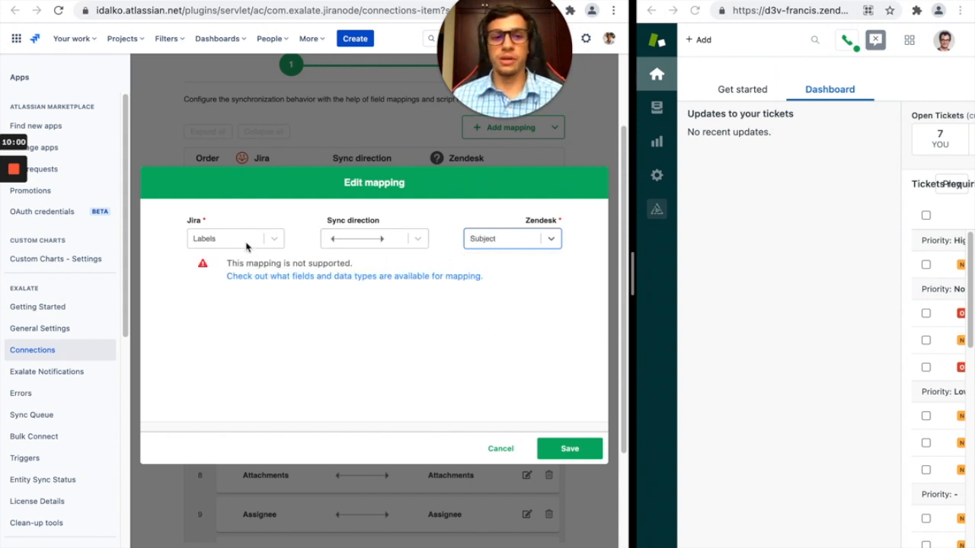
# Map Labels back to Zendesk Tags after Subject is flagged unsupported.
pyautogui.click(510, 238)
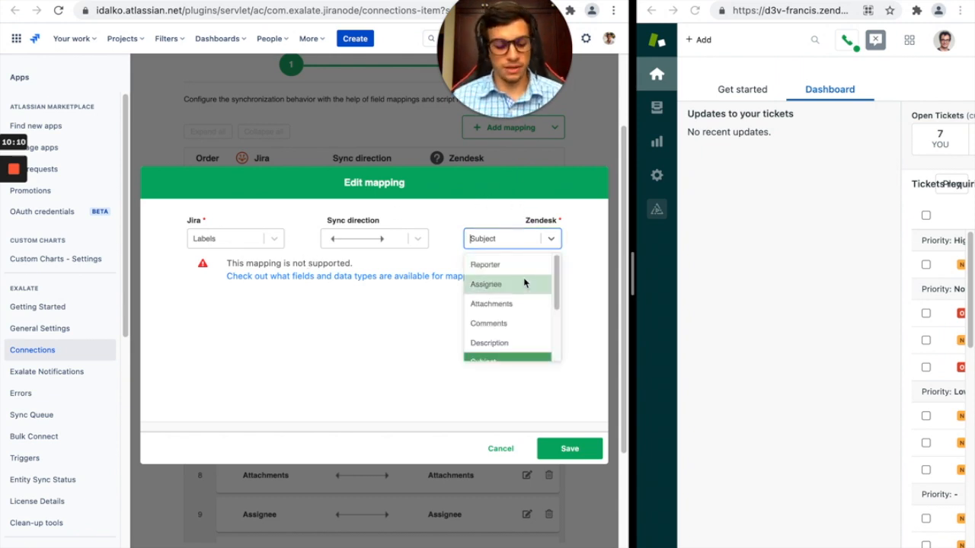
pyautogui.write('ta')
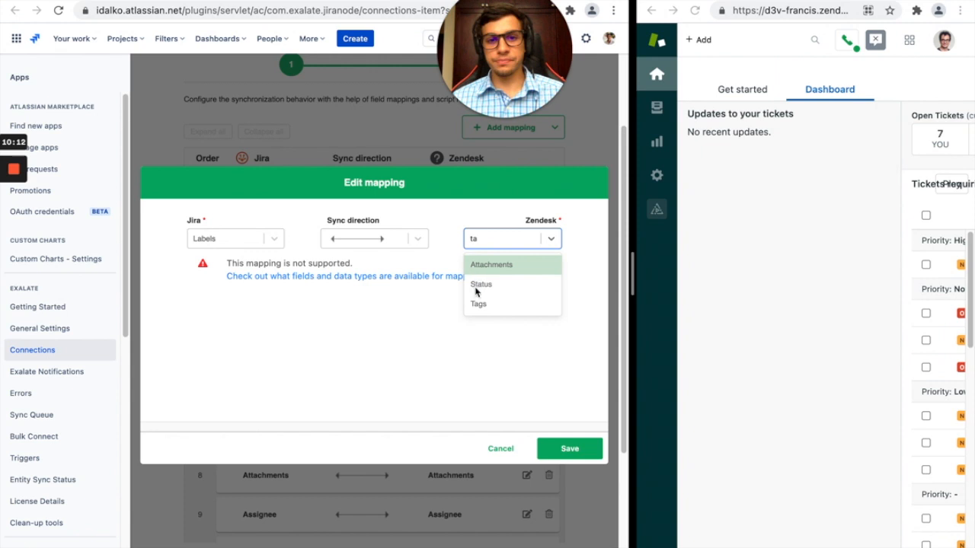
pyautogui.click(478, 305)
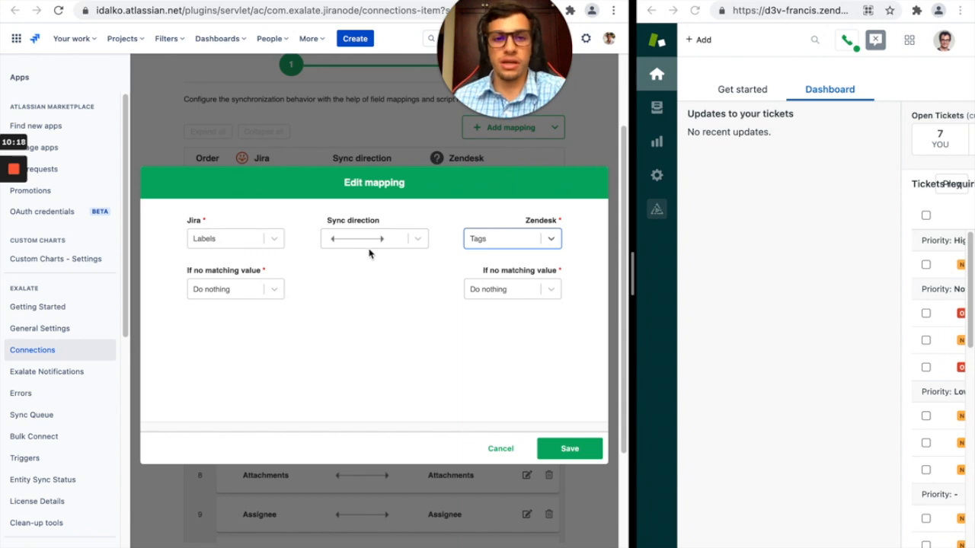
# Try a one-way sync direction for Labels-Tags, restore the two-way arrow and close the editor.
pyautogui.click(373, 237)
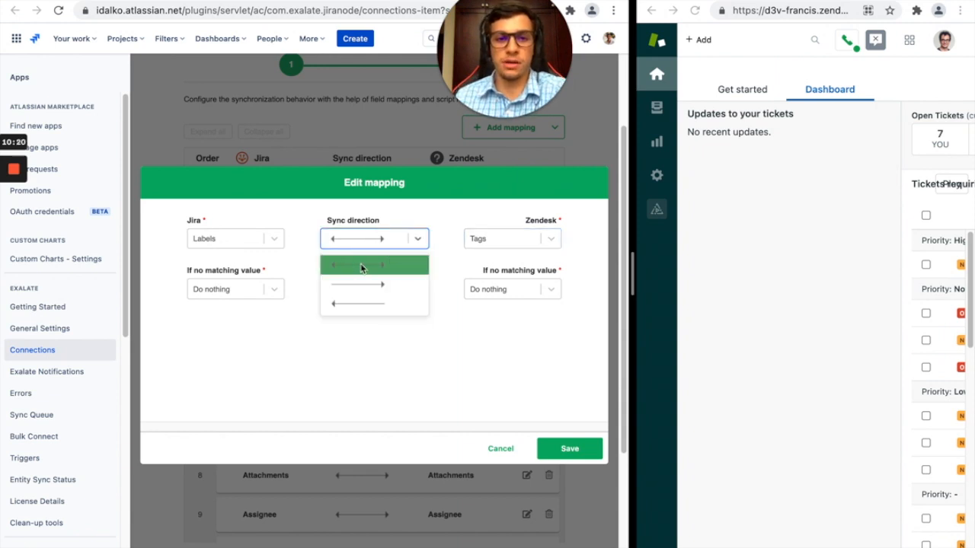
pyautogui.click(374, 265)
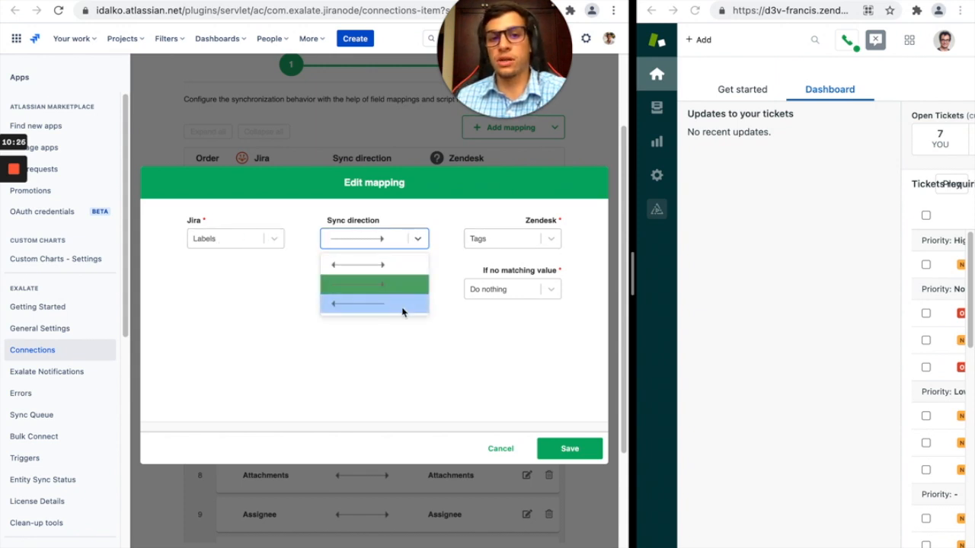
pyautogui.click(357, 305)
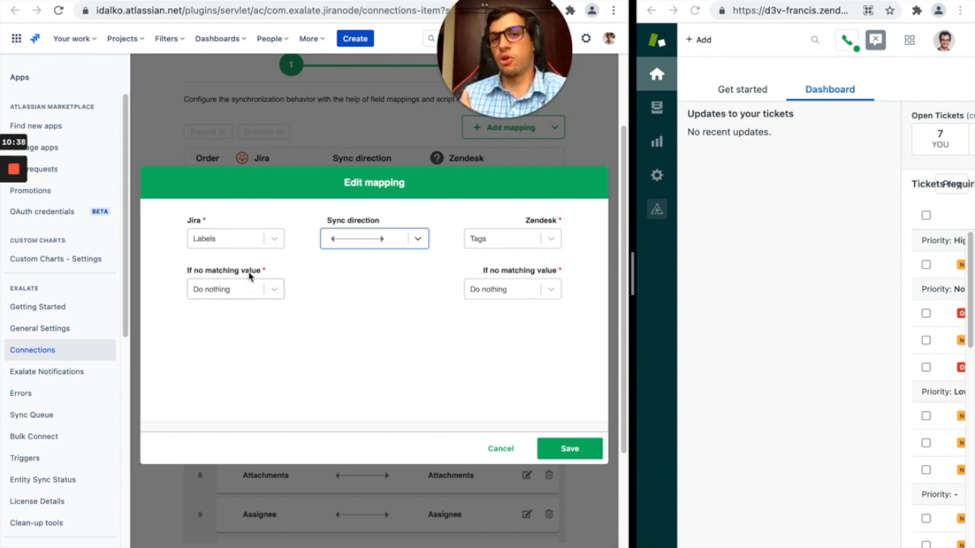
pyautogui.click(234, 289)
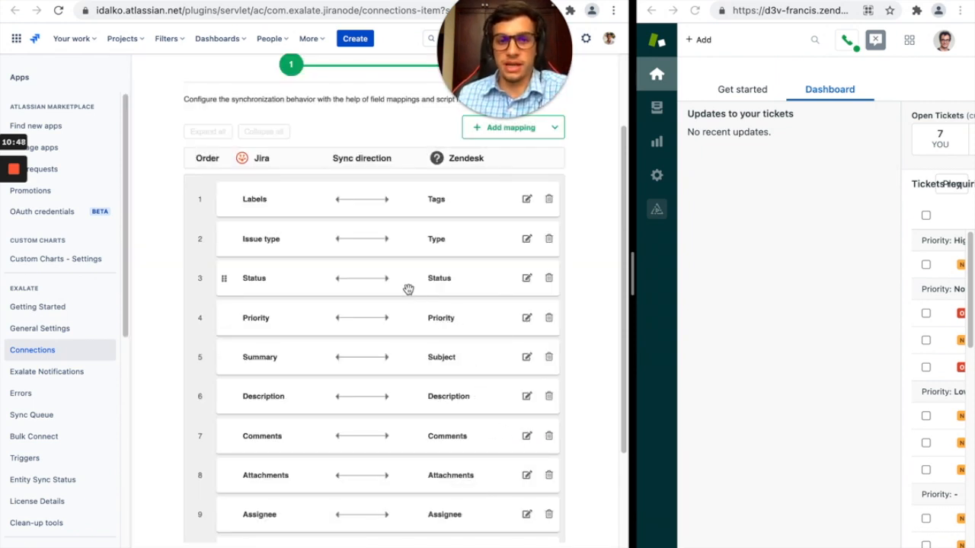
pyautogui.scroll(-3)
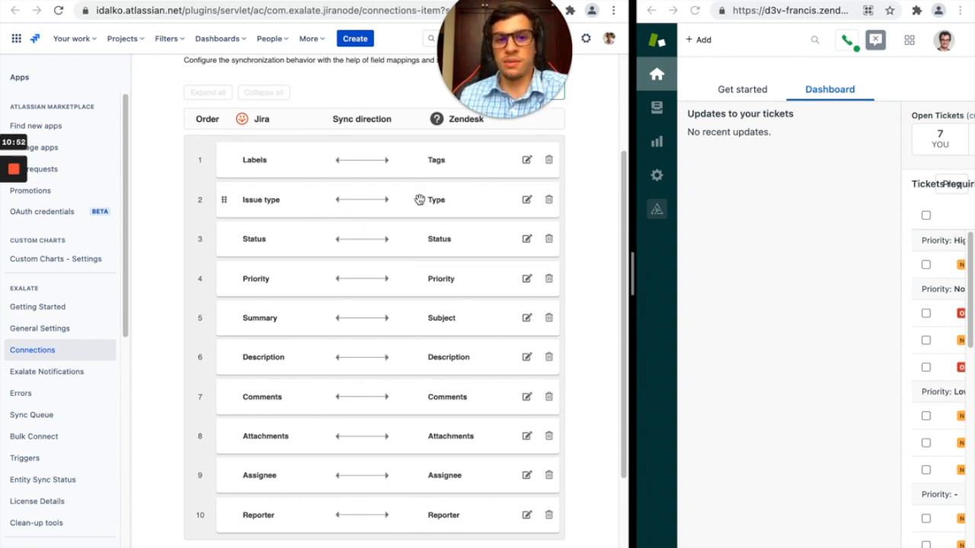
pyautogui.moveTo(438, 232)
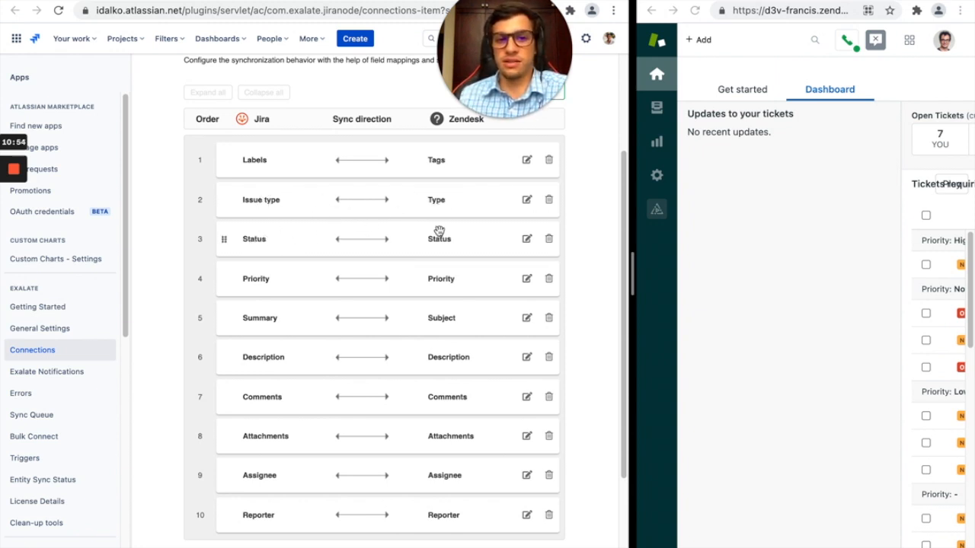
# Review the remaining rules and publish the Jira_to_Zendesk connection, confirmed by a Success message.
pyautogui.scroll(-3)
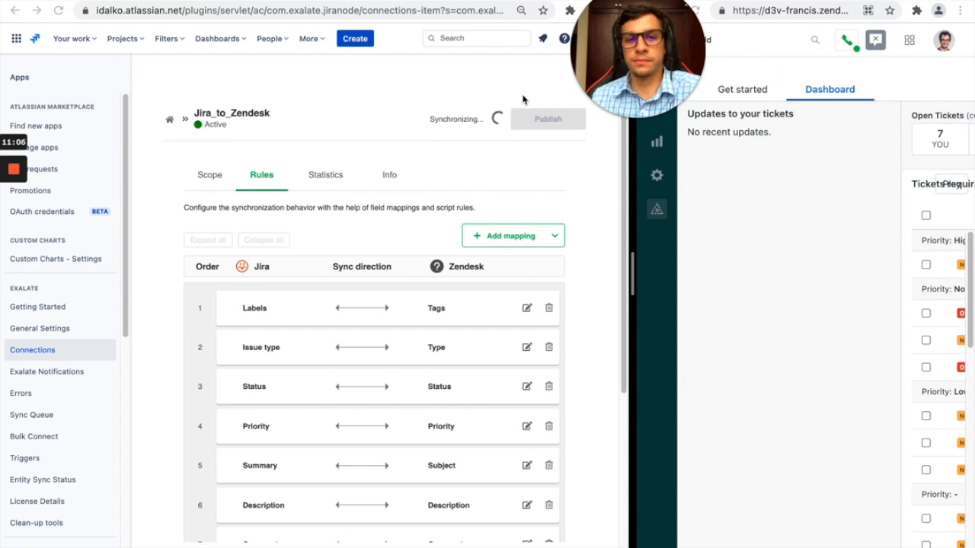
pyautogui.moveTo(432, 128)
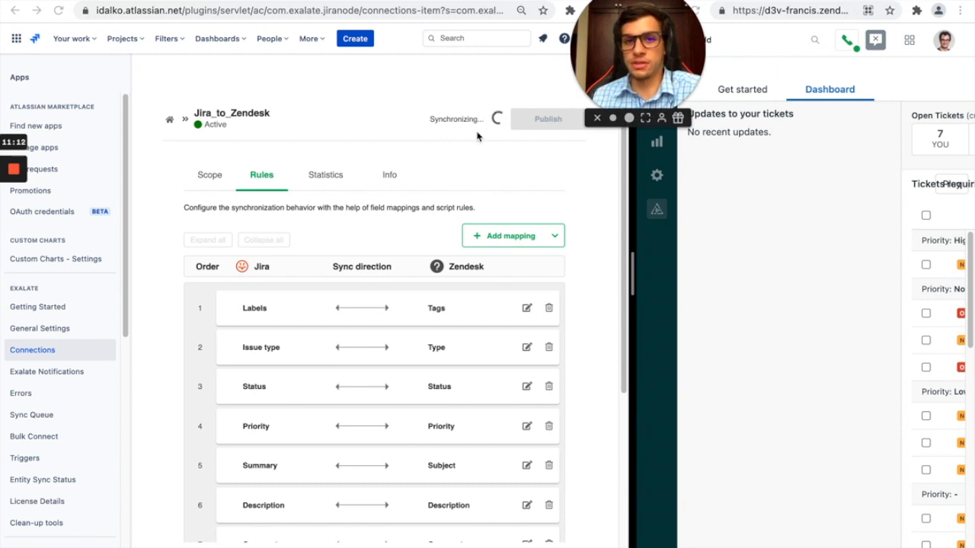
pyautogui.scroll(-3)
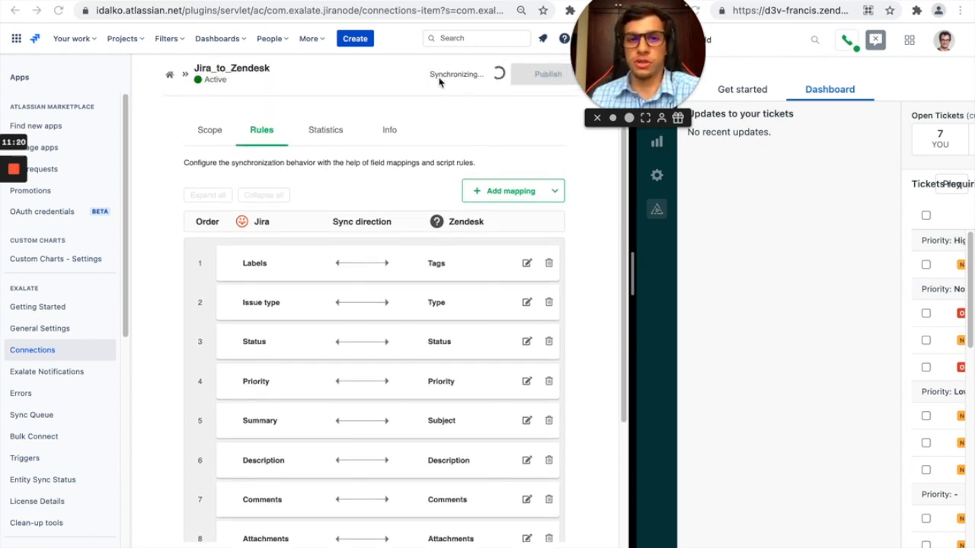
pyautogui.click(548, 73)
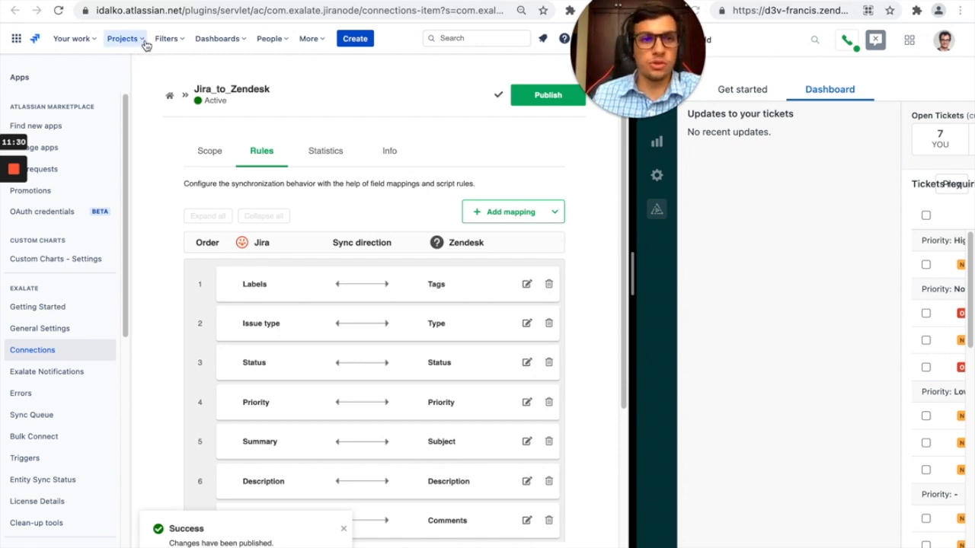
# Start a new issue in the JT project with summary 'jira ticket going to Zendesk'.
pyautogui.click(418, 40)
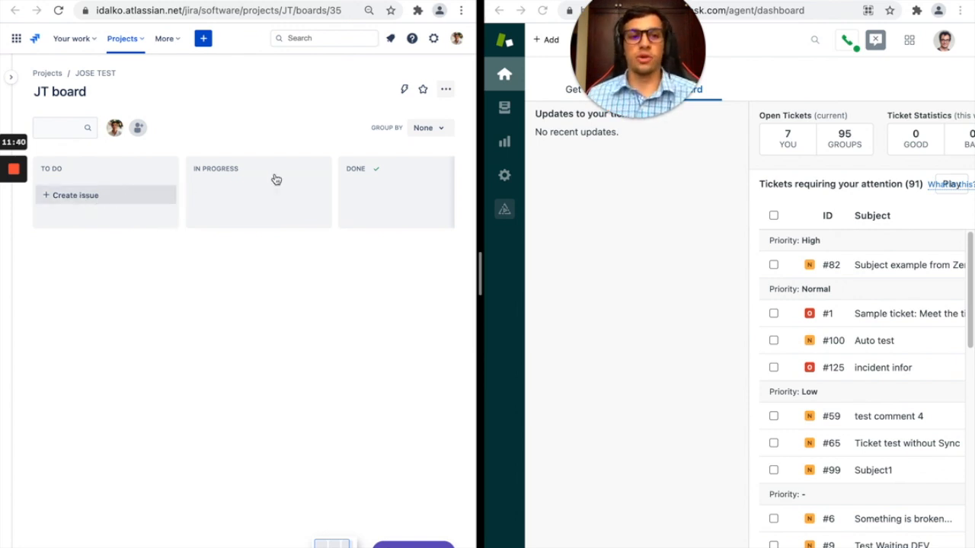
pyautogui.click(204, 38)
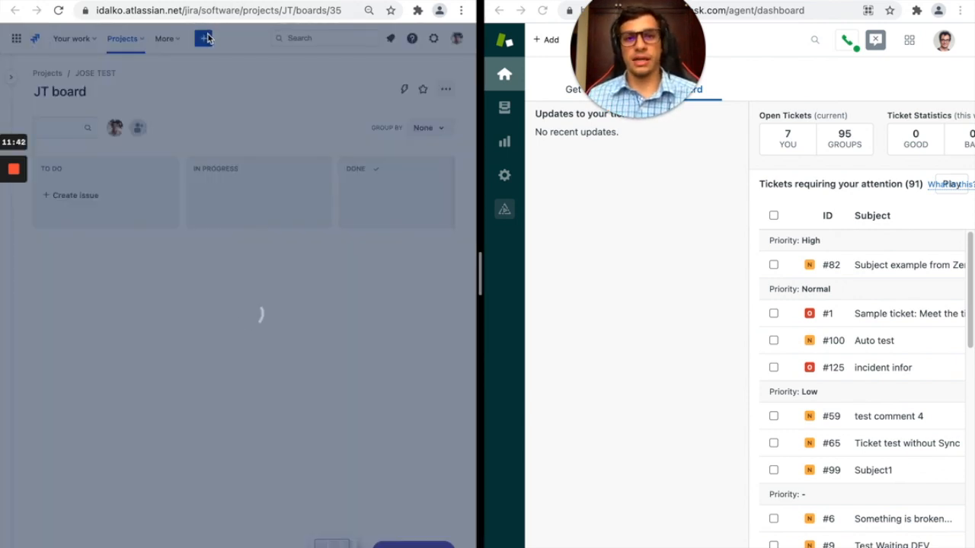
pyautogui.click(202, 38)
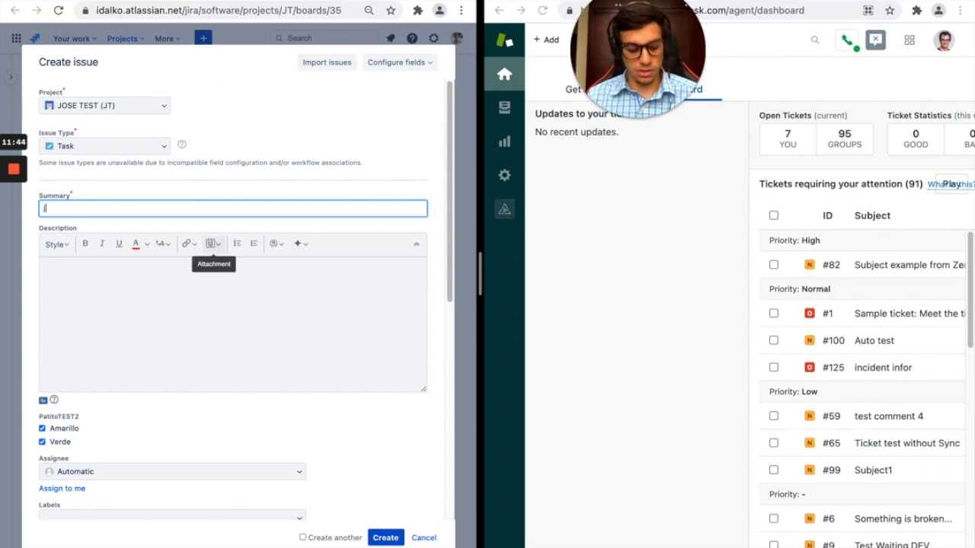
pyautogui.write('jira ticket going to Z')
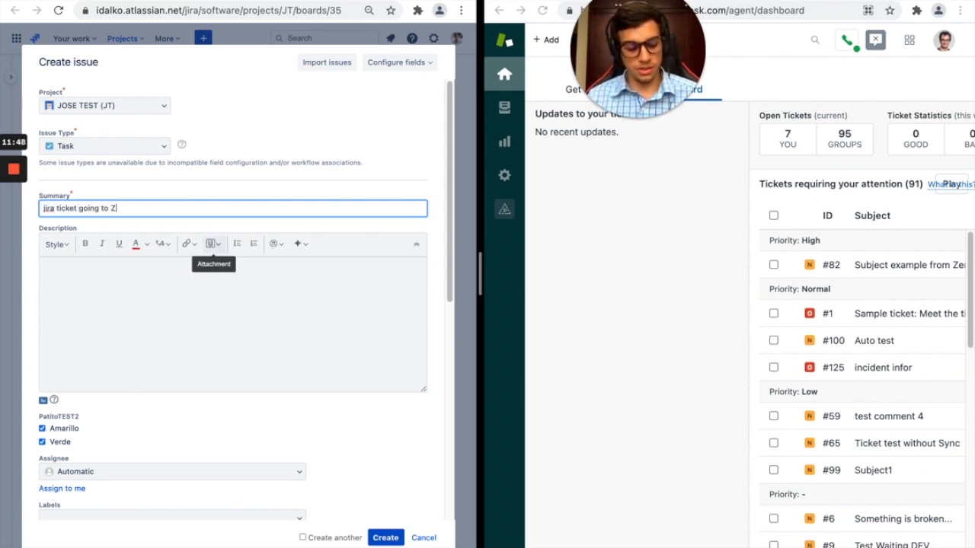
pyautogui.write('endesk')
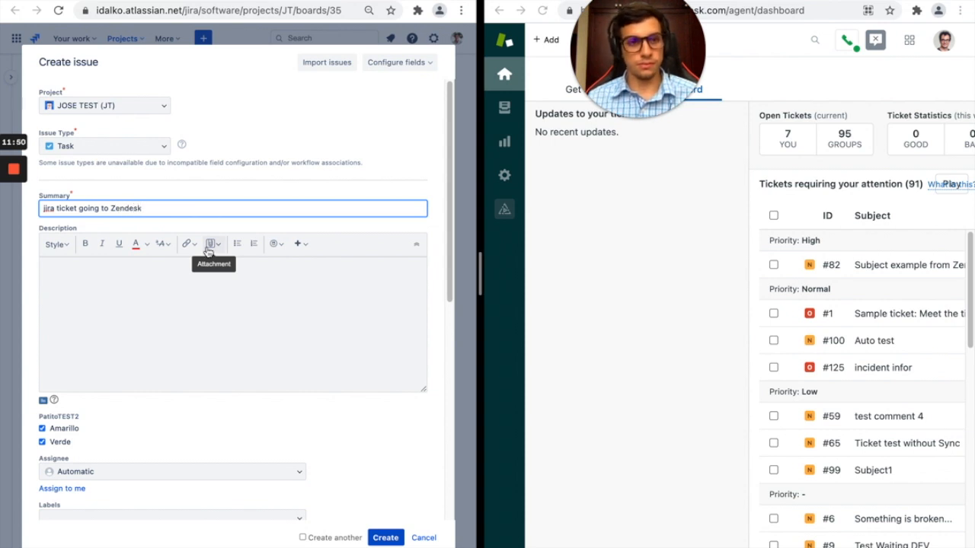
# Give the issue the description 'This is a test from Jira' and the label 'sync'.
pyautogui.write('This')
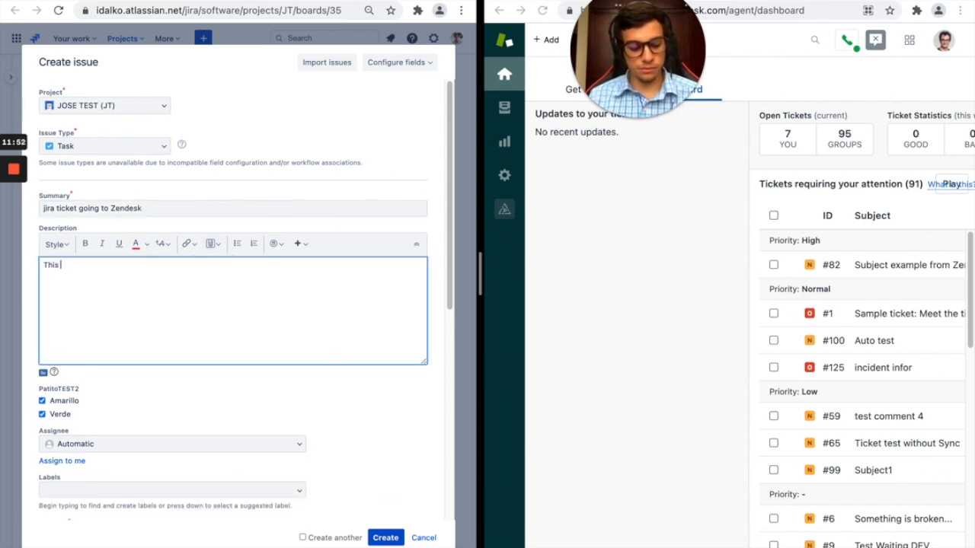
pyautogui.write('is a test')
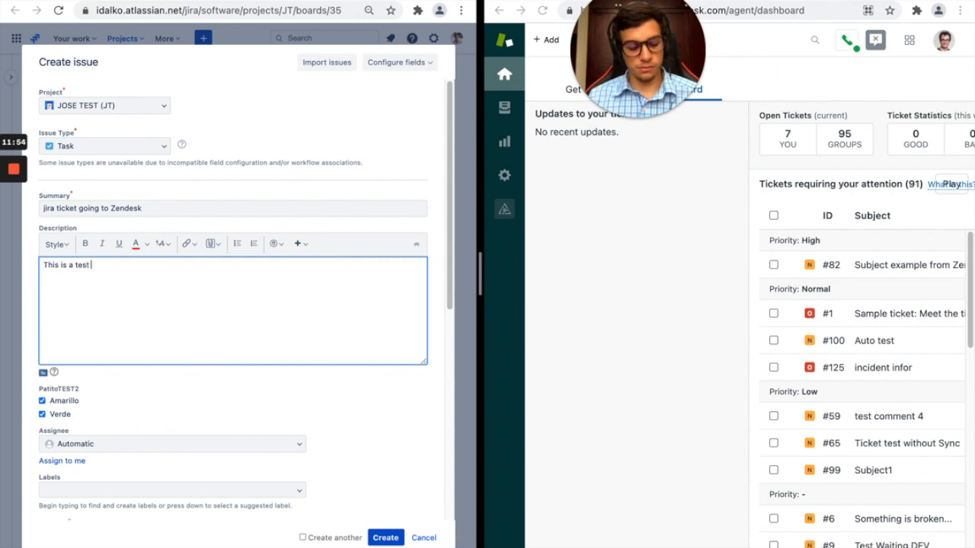
pyautogui.write('from Jira')
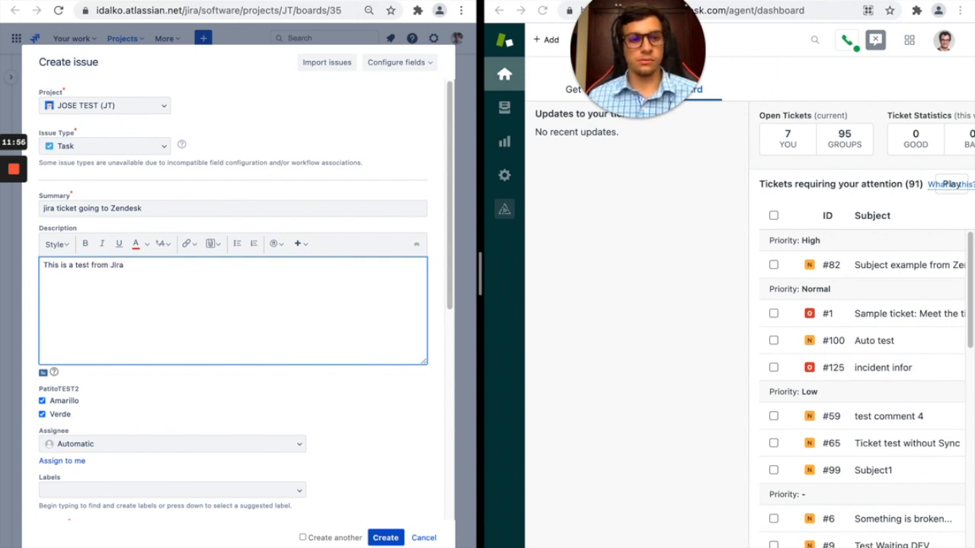
pyautogui.click(170, 490)
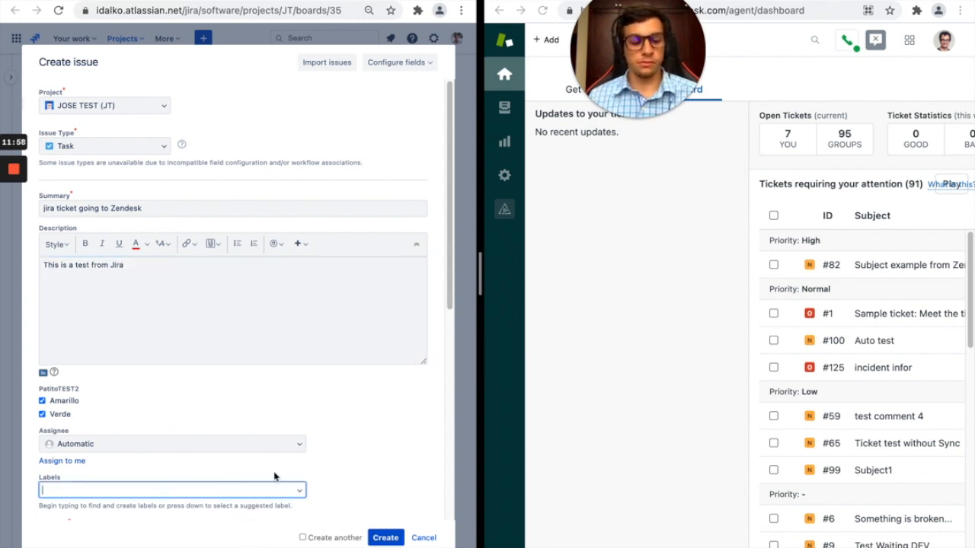
pyautogui.write('sync')
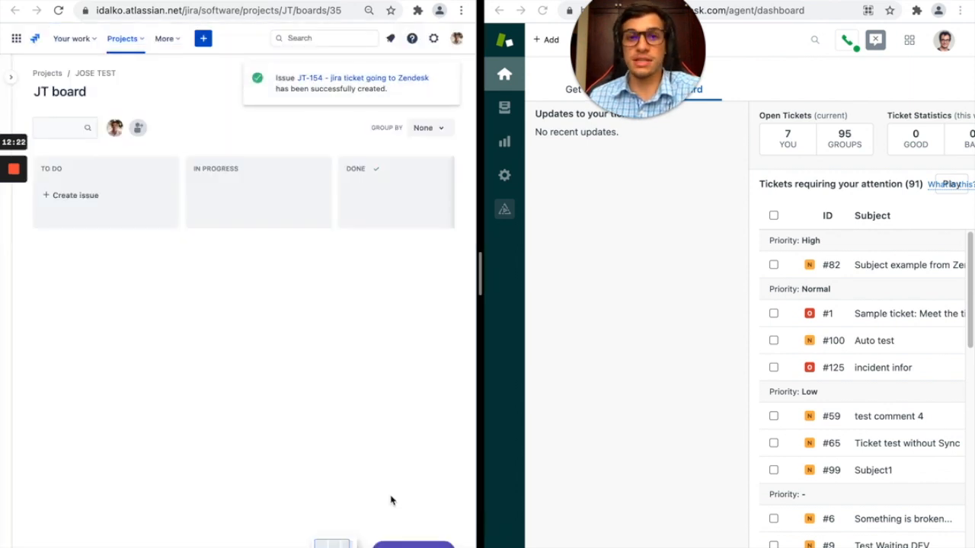
# Open JT-154 and view its Exalate panel showing Synchronized with a remote link to Zendesk ticket 126.
pyautogui.click(362, 77)
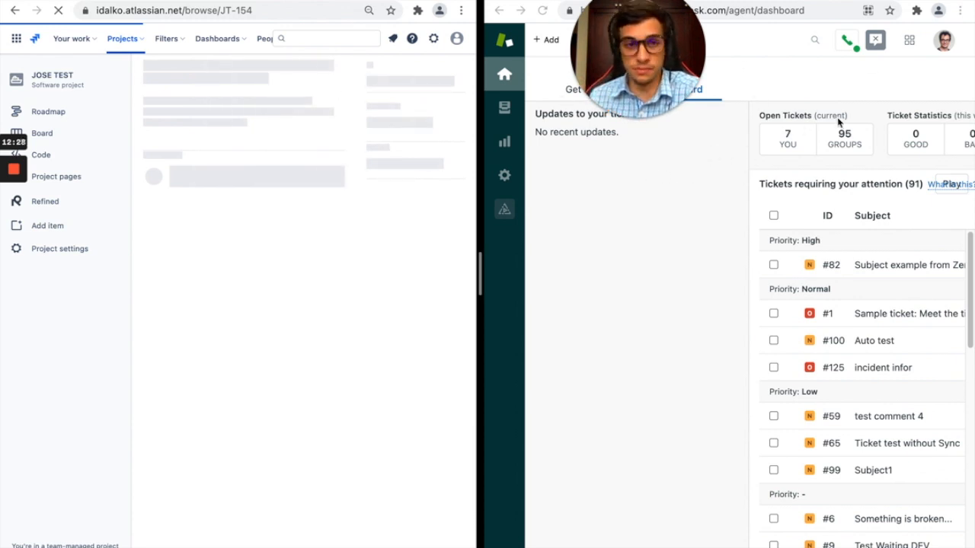
pyautogui.moveTo(465, 293)
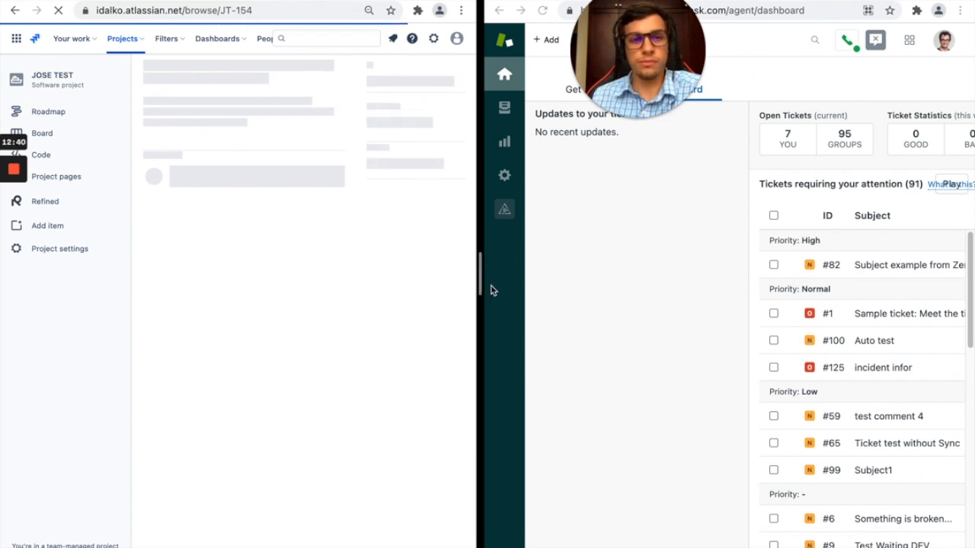
pyautogui.moveTo(496, 290)
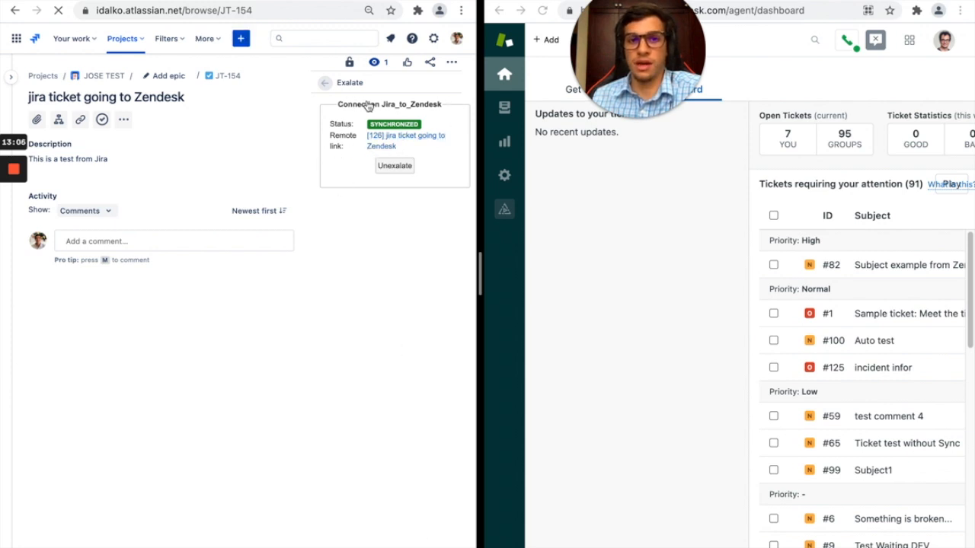
pyautogui.doubleClick(388, 104)
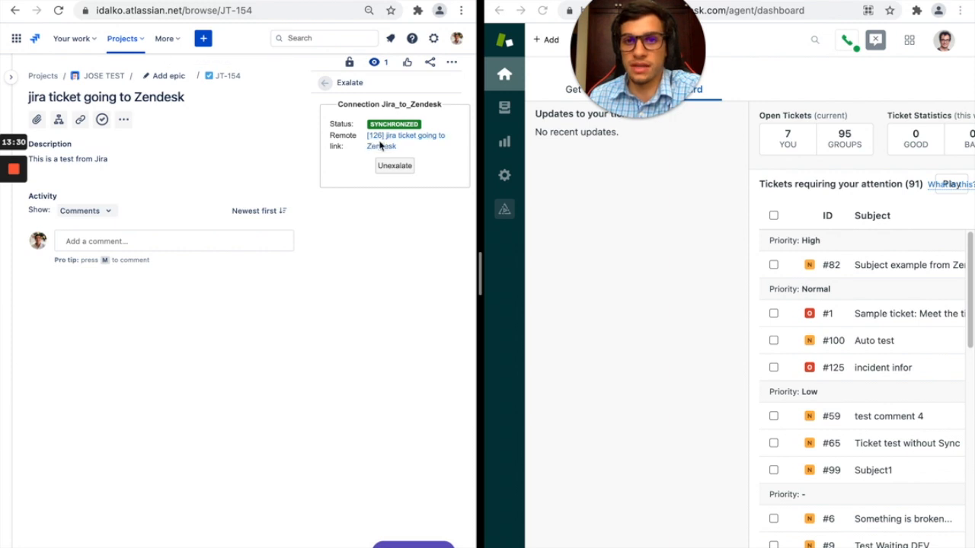
pyautogui.moveTo(397, 156)
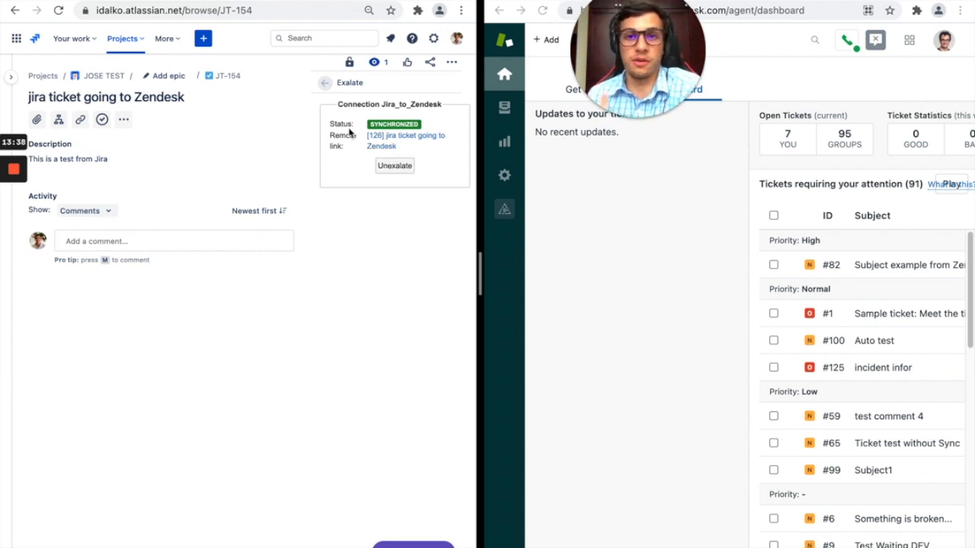
pyautogui.moveTo(378, 155)
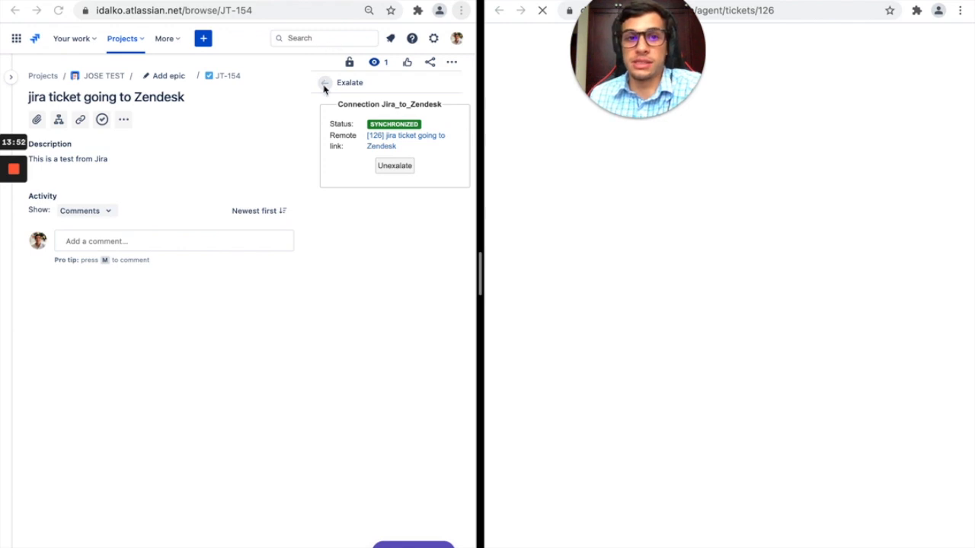
# Follow the remote link to Zendesk ticket #126 and check its sync tag and the synced description in the conversation.
pyautogui.click(322, 83)
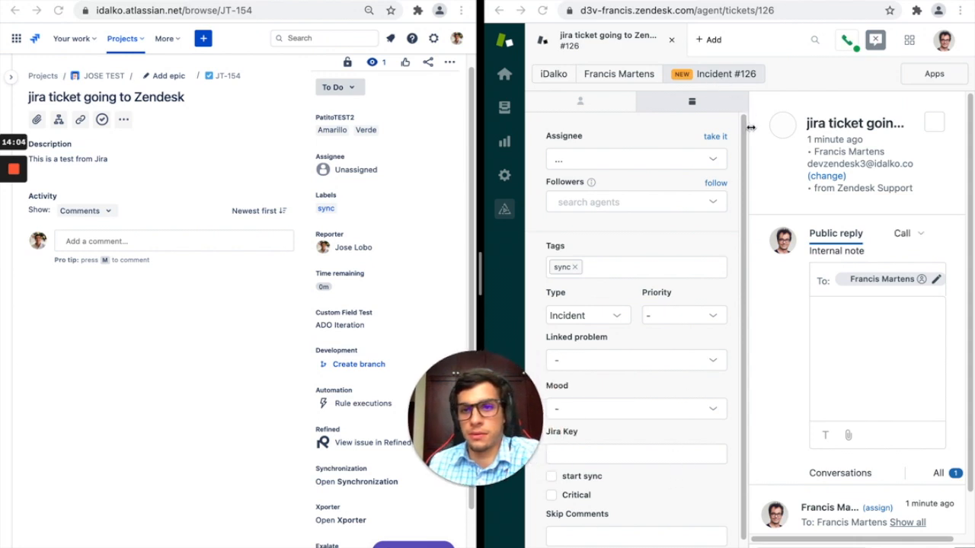
pyautogui.click(636, 159)
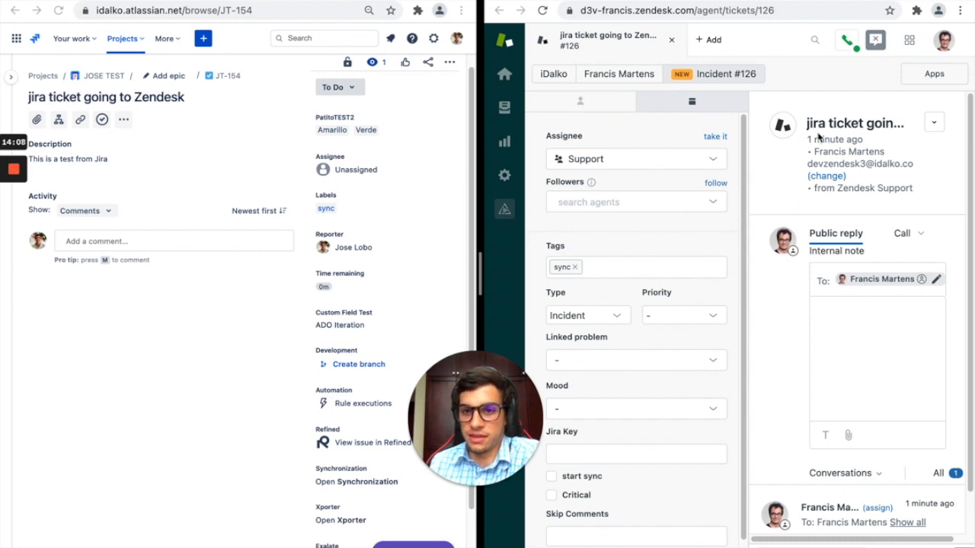
pyautogui.moveTo(547, 250)
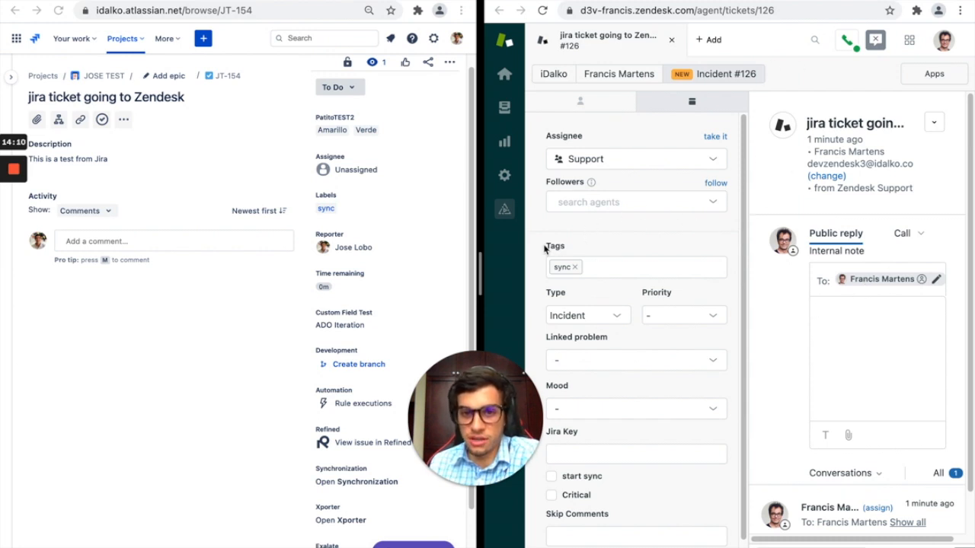
pyautogui.click(847, 40)
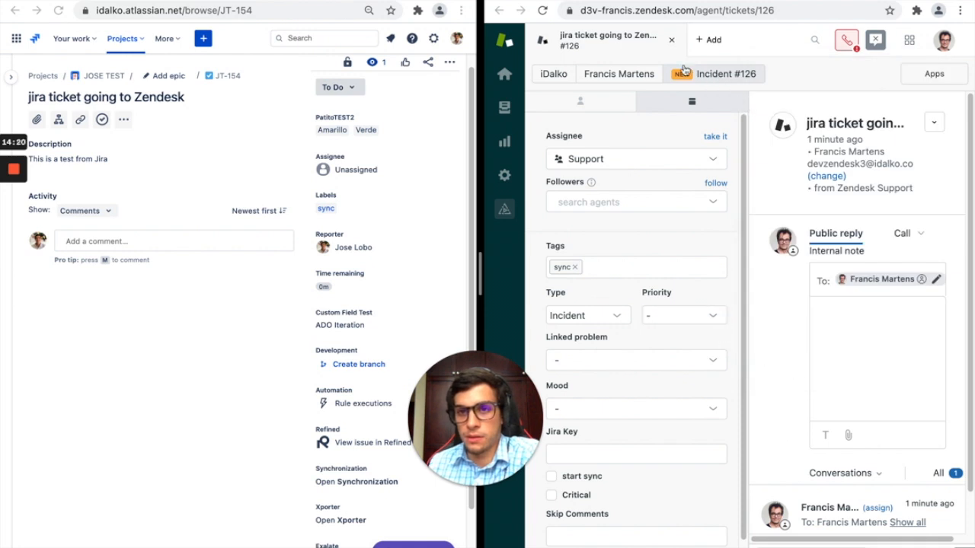
pyautogui.moveTo(740, 505)
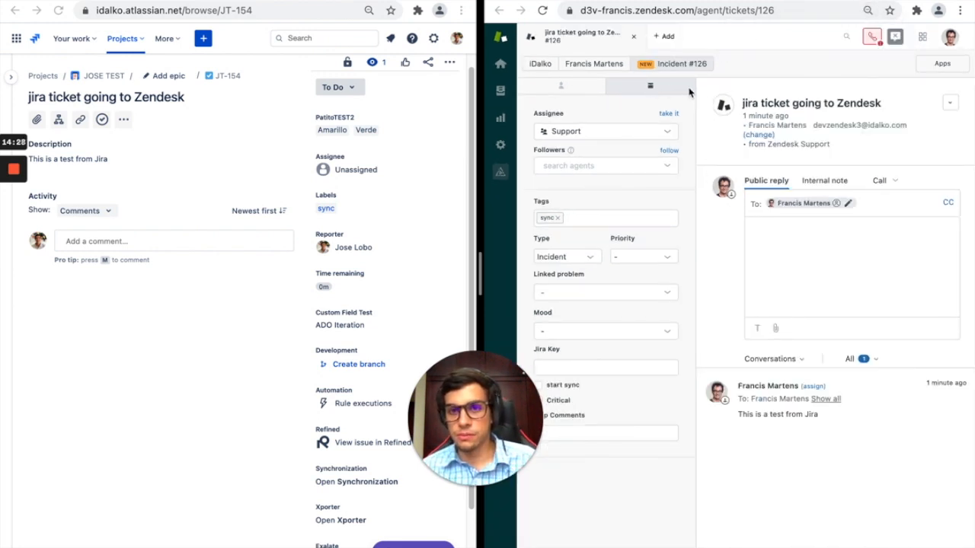
pyautogui.click(810, 104)
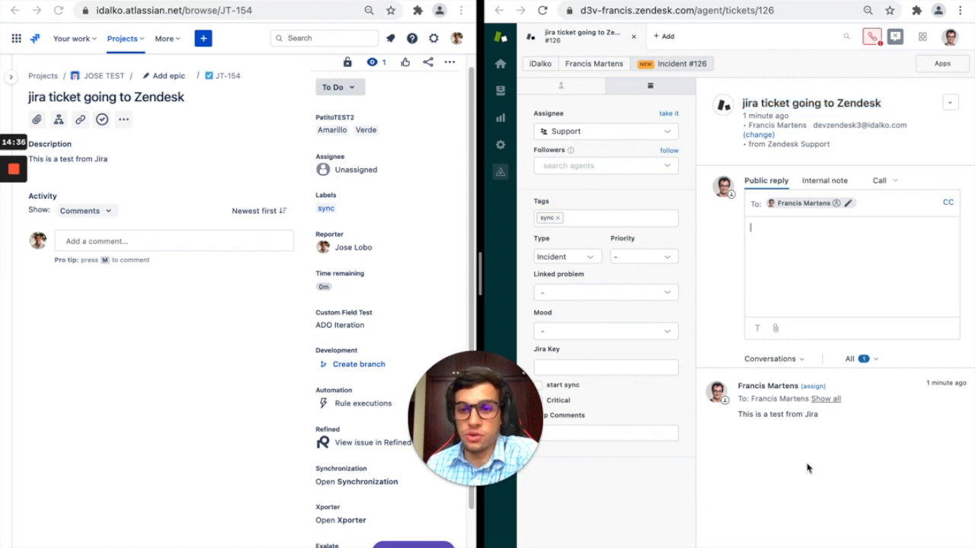
pyautogui.moveTo(829, 417)
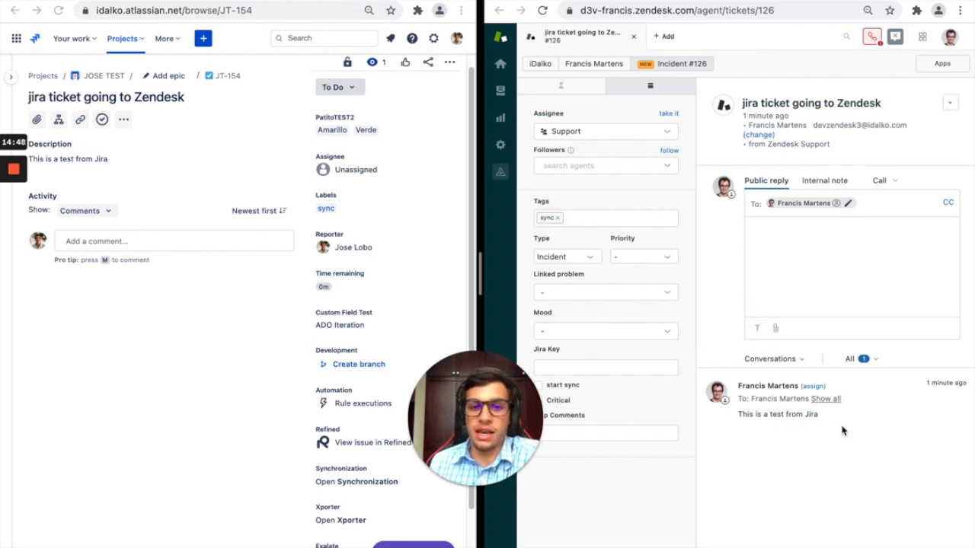
pyautogui.moveTo(856, 388)
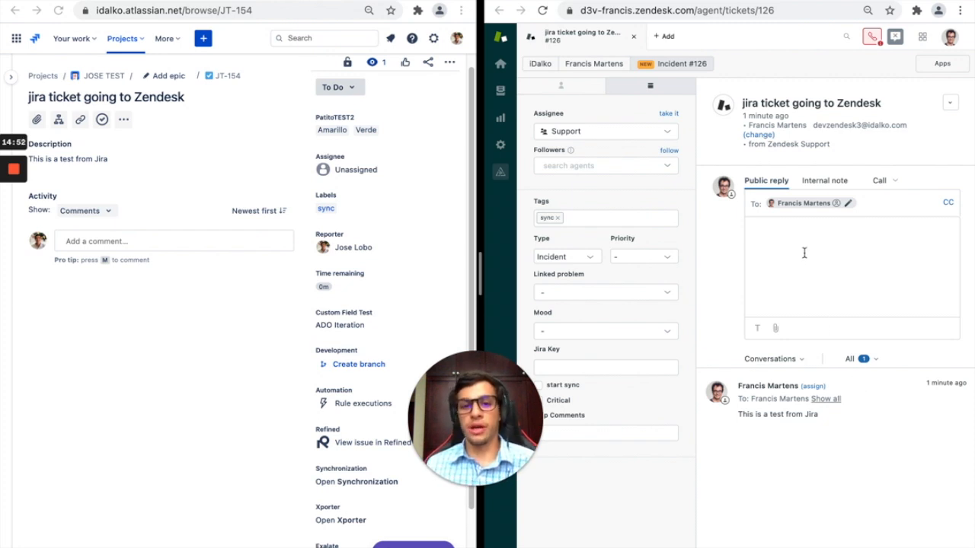
# Submit the public reply 'Zendesk comment' on ticket #126.
pyautogui.write('z')
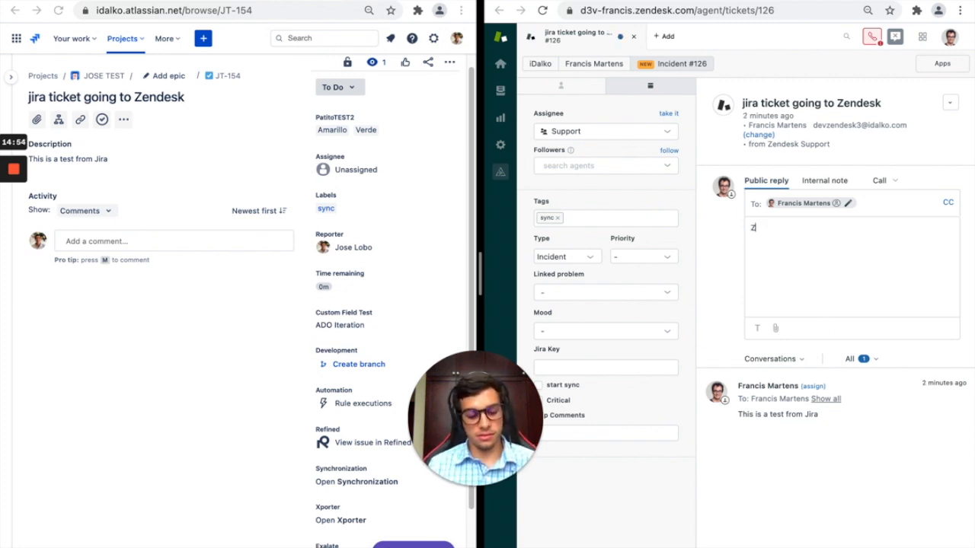
pyautogui.write('endesk cd')
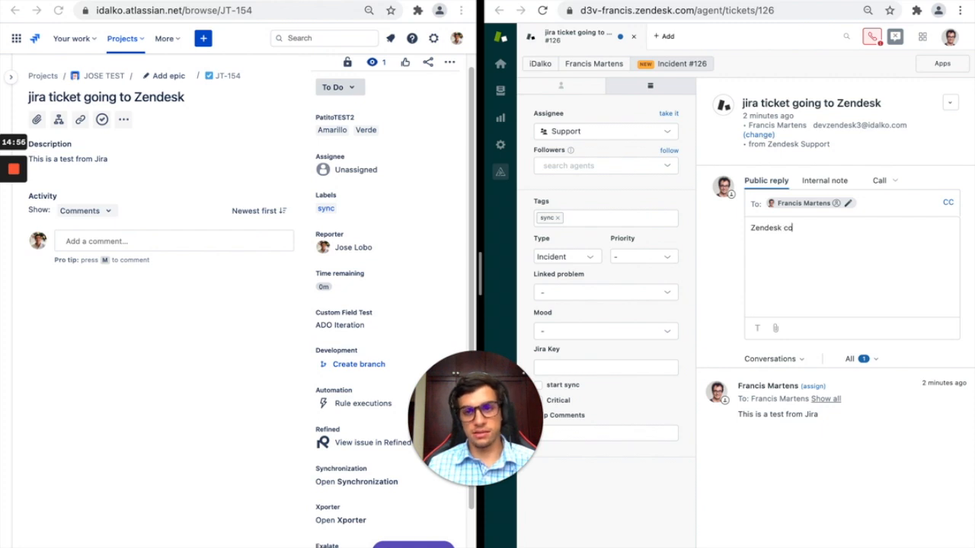
pyautogui.write('omment')
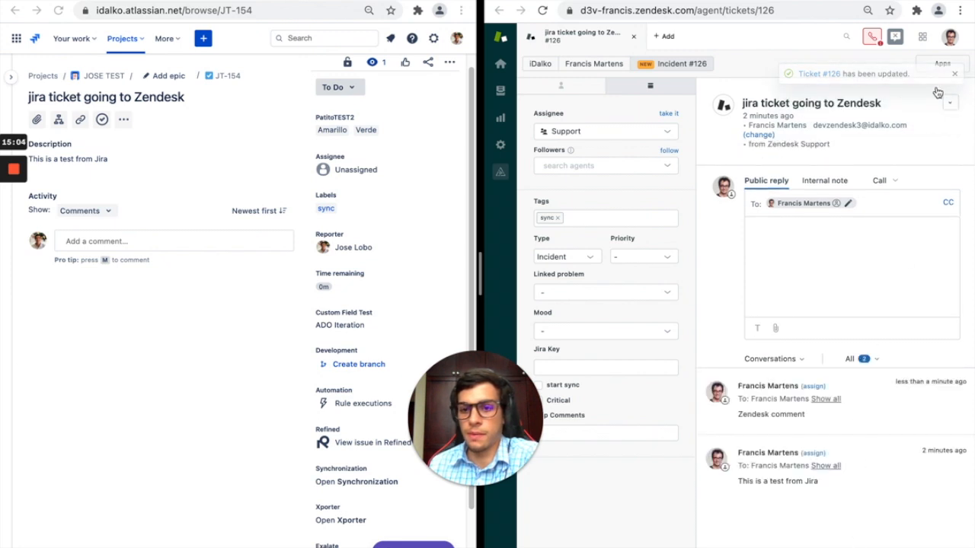
pyautogui.click(942, 64)
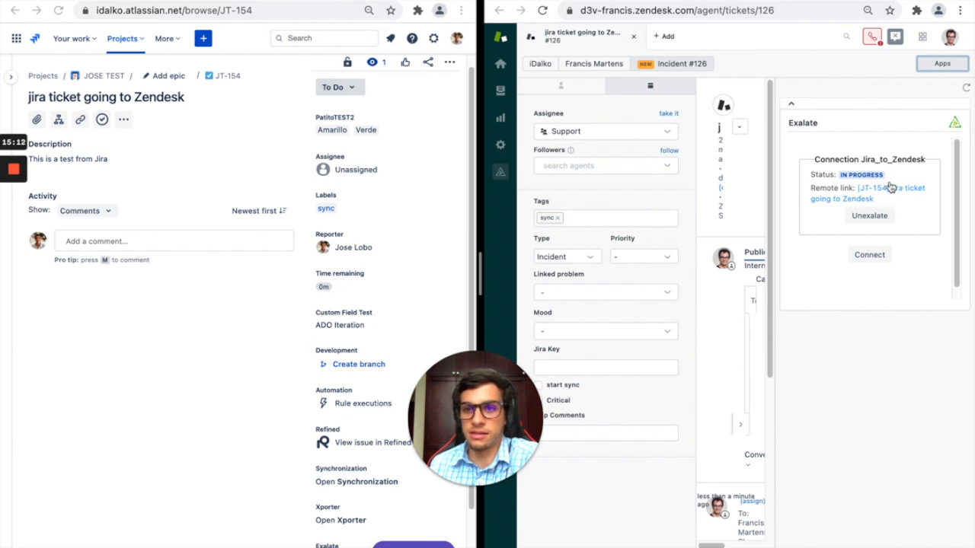
# Check in the Apps panel that Exalate shows Jira_to_Zendesk Synchronized, then close it.
pyautogui.doubleClick(862, 174)
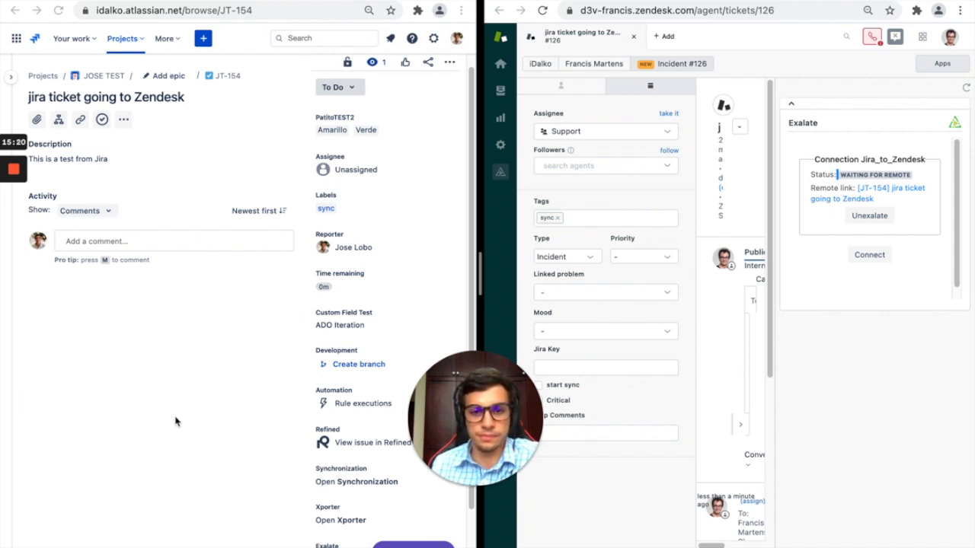
pyautogui.moveTo(206, 426)
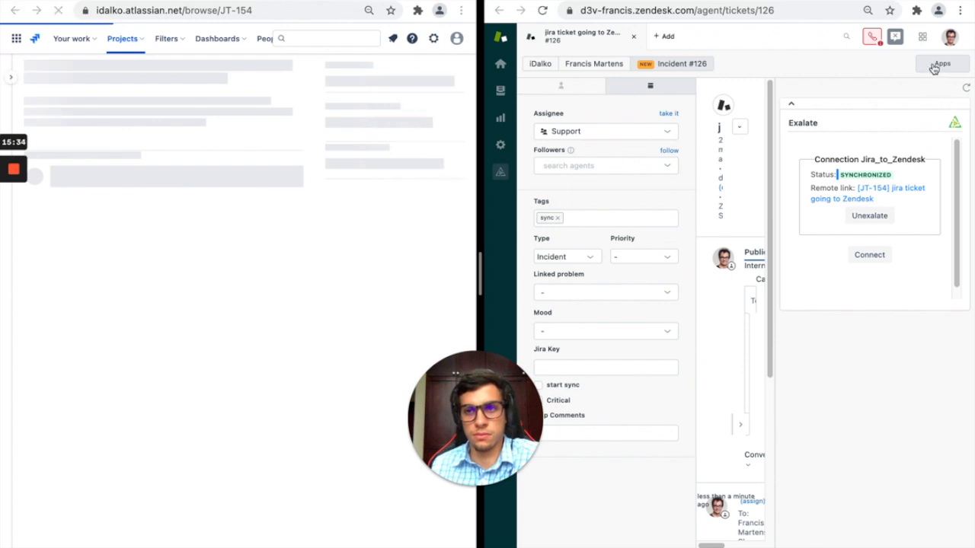
pyautogui.click(941, 64)
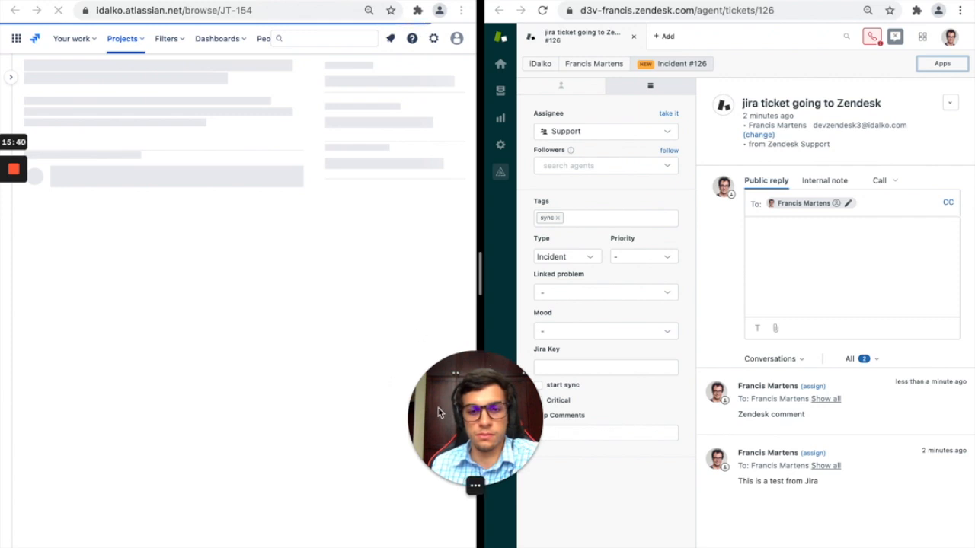
pyautogui.moveTo(451, 414)
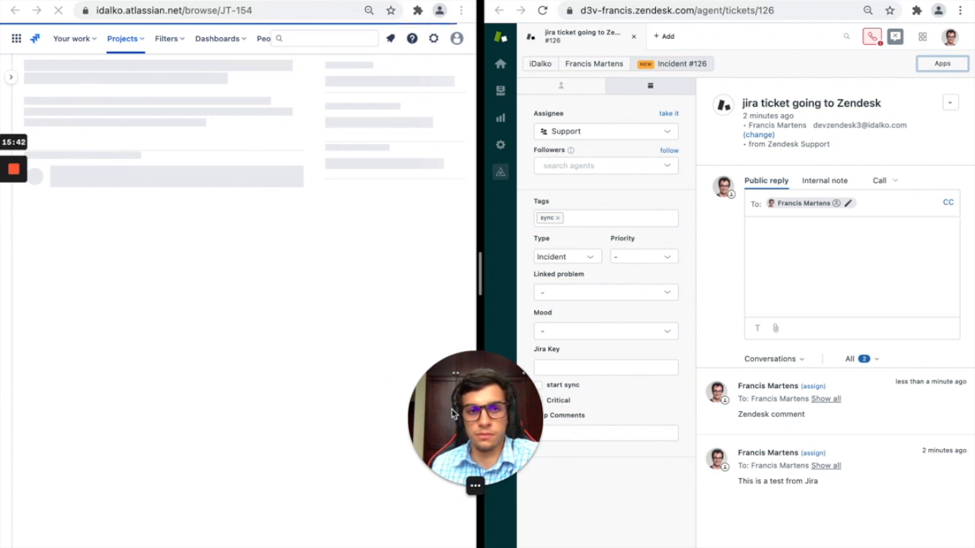